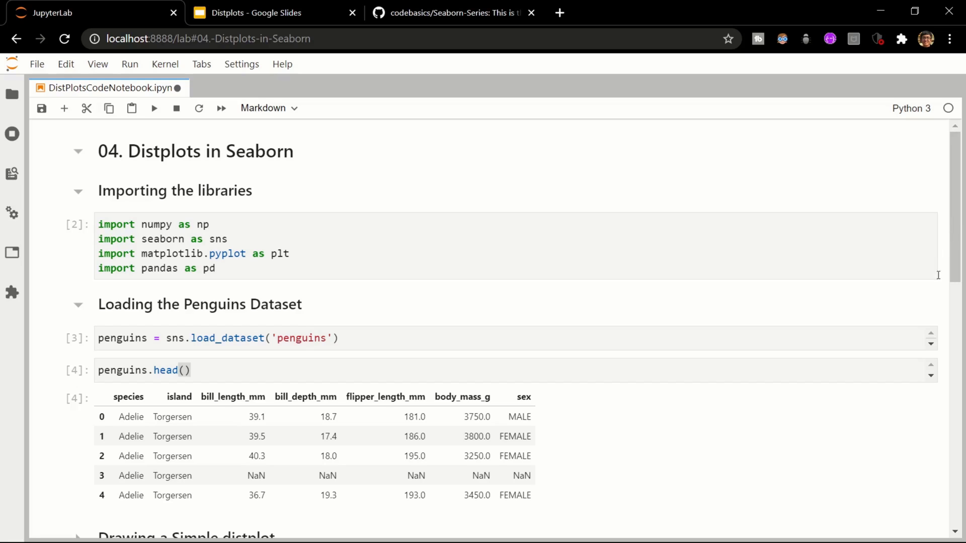
mouse_move(919, 401)
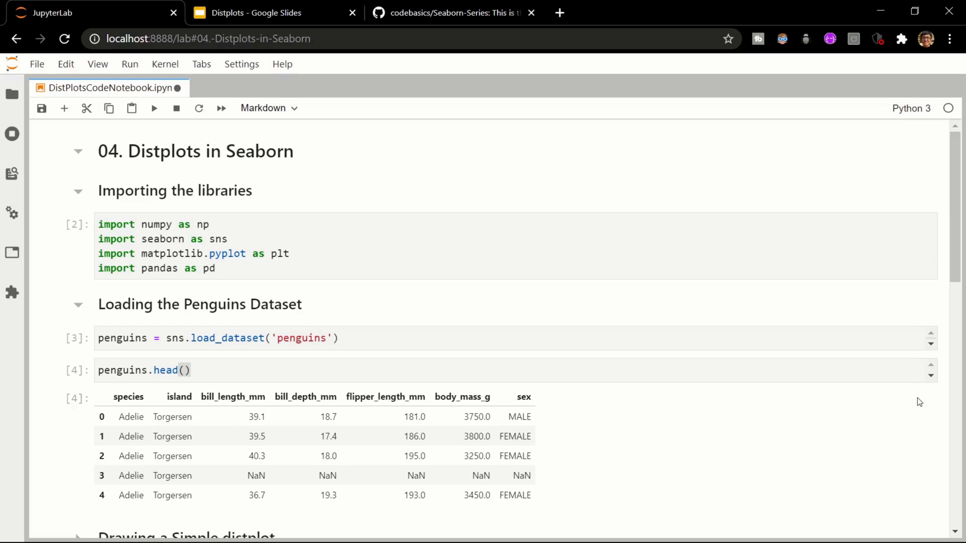
- Write and run sns.distplot(penguins.flipper_length_mm) under Drawing a Simple distplot
scroll(down, 3)
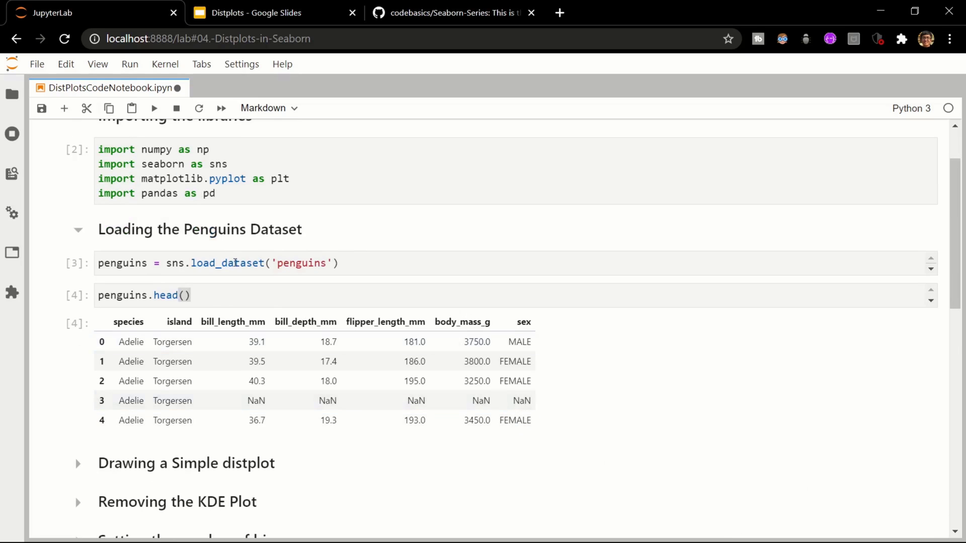
mouse_move(217, 346)
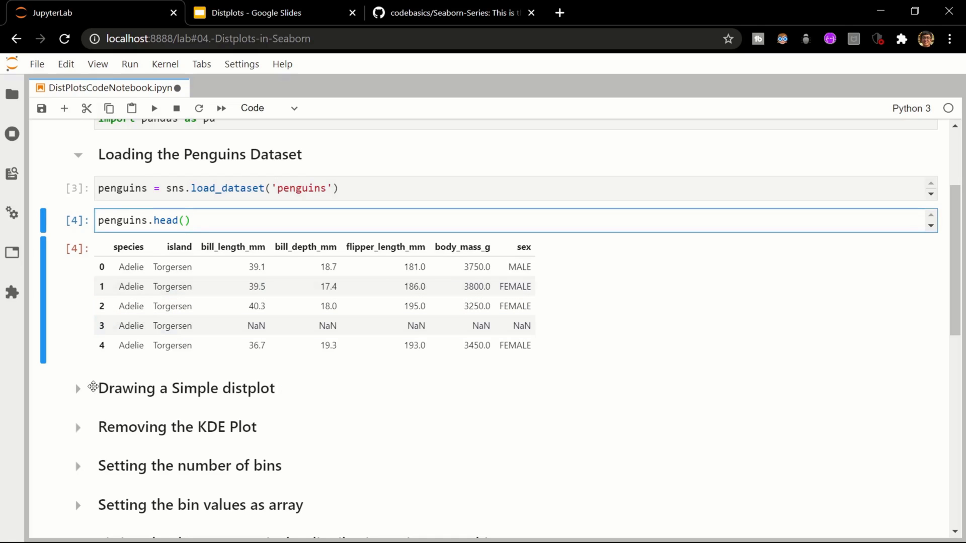
click(78, 387)
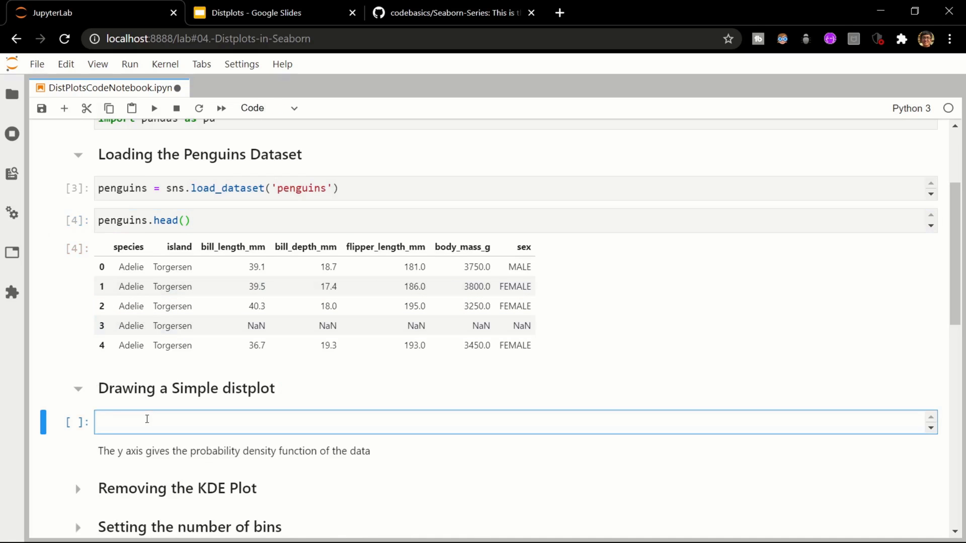
text(sns.dis)
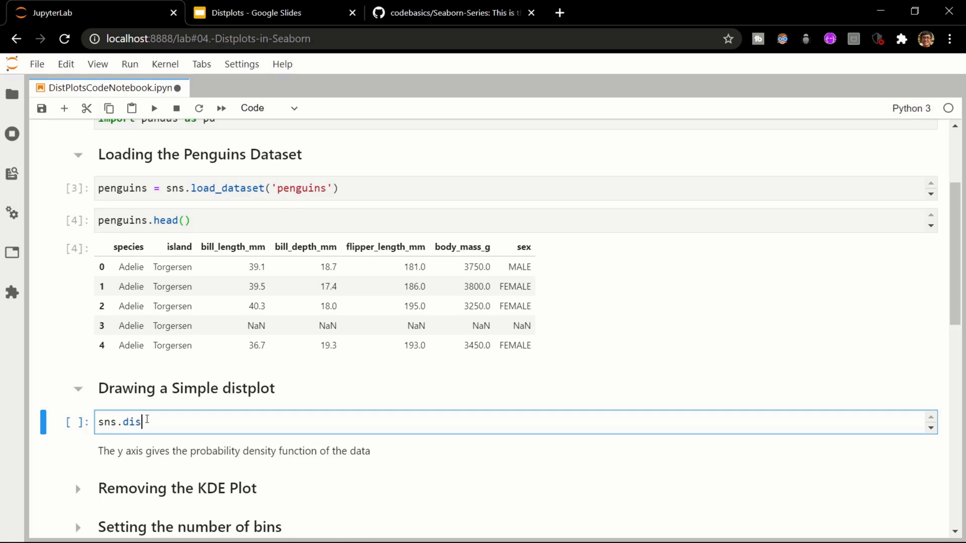
text(tplot)
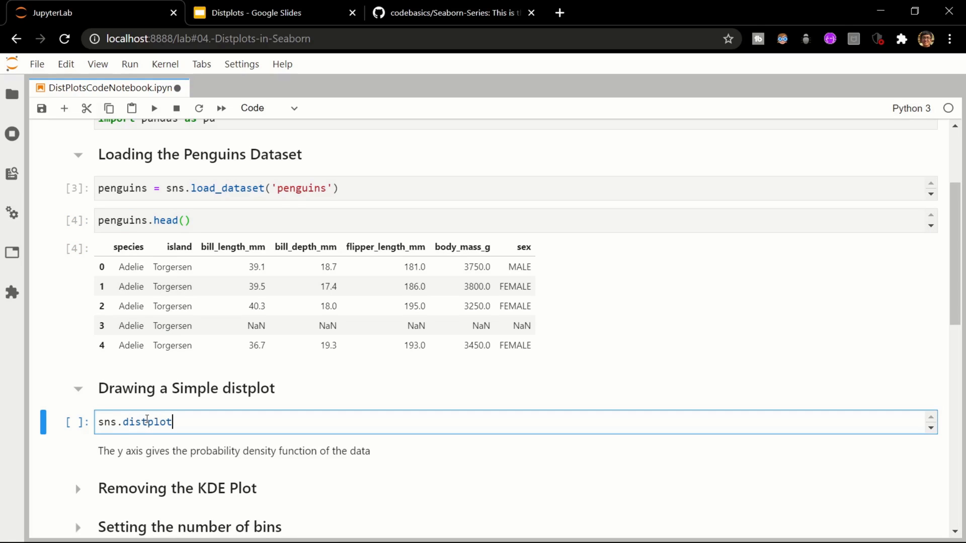
text(())
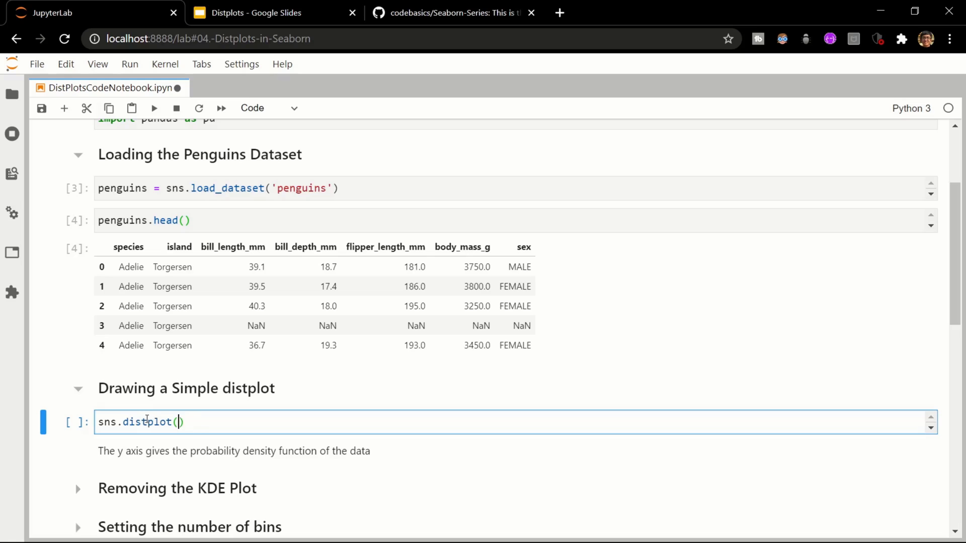
text(penguins.)
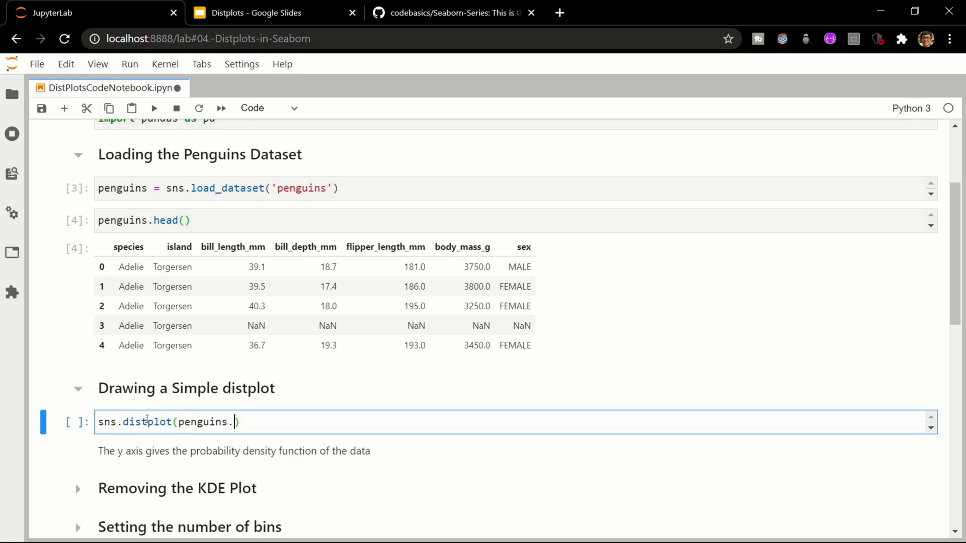
text(flipper_length_mm)
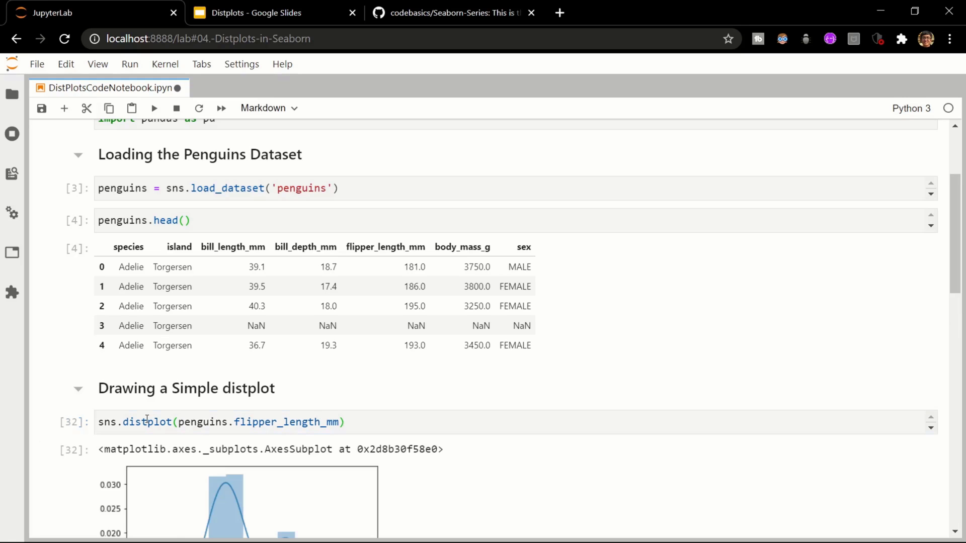
scroll(down, 3)
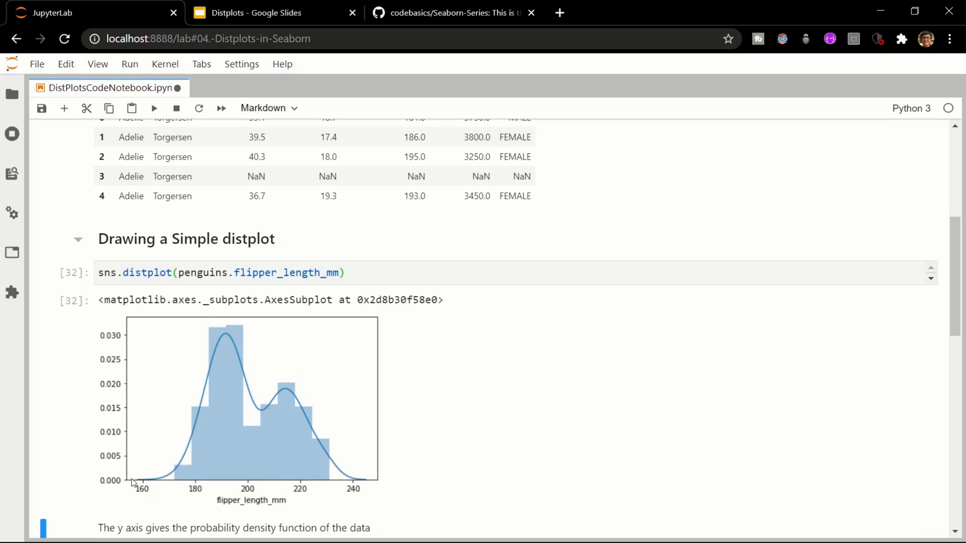
mouse_move(142, 492)
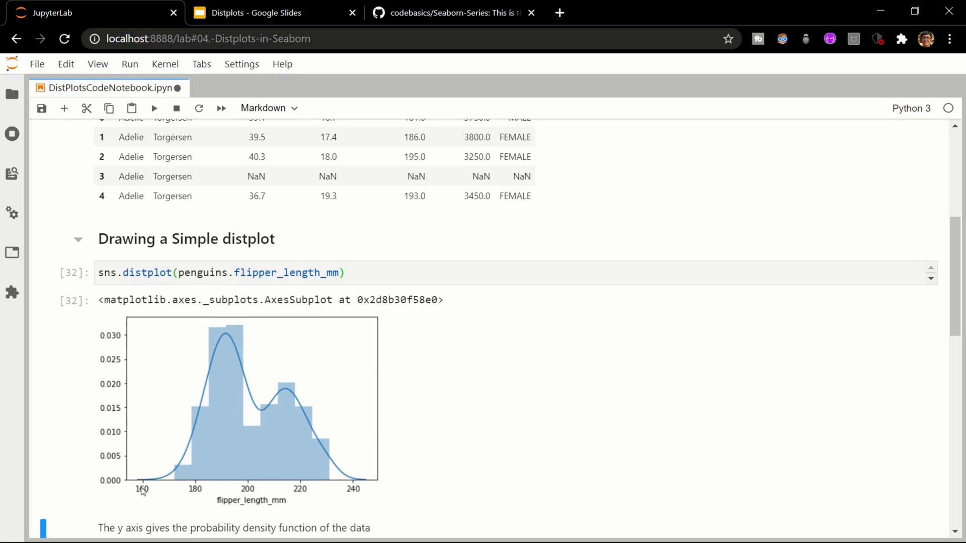
mouse_move(440, 371)
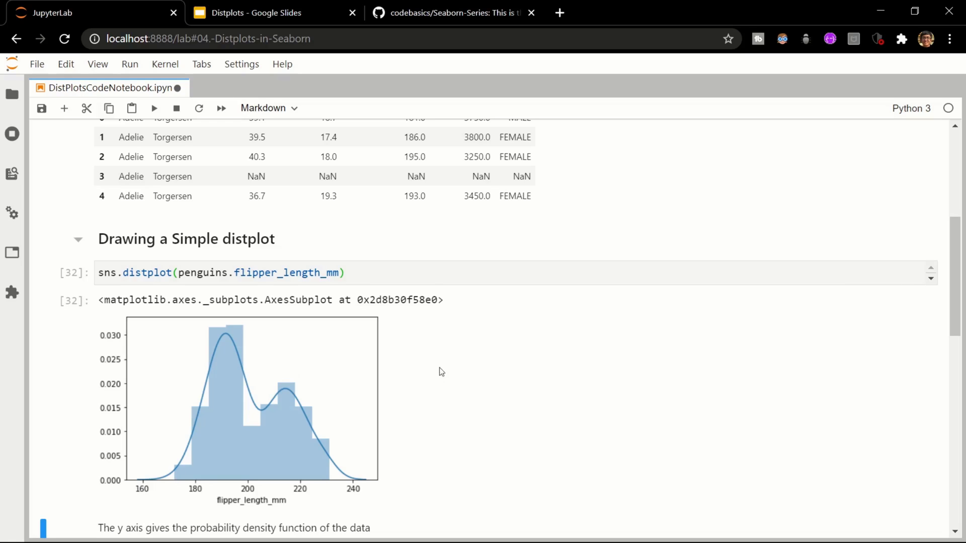
- Add rug = True to the distplot call and rerun it
click(337, 273)
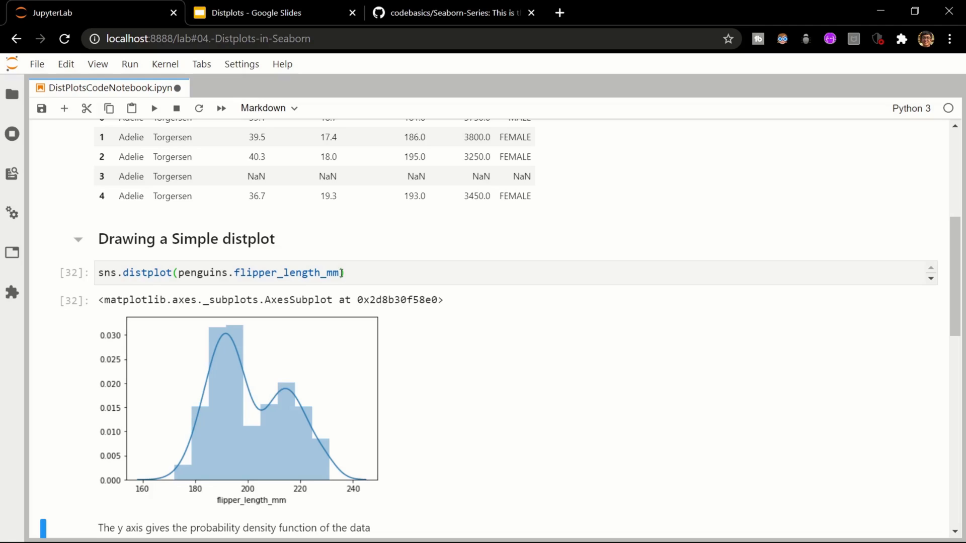
text(,rug = True)
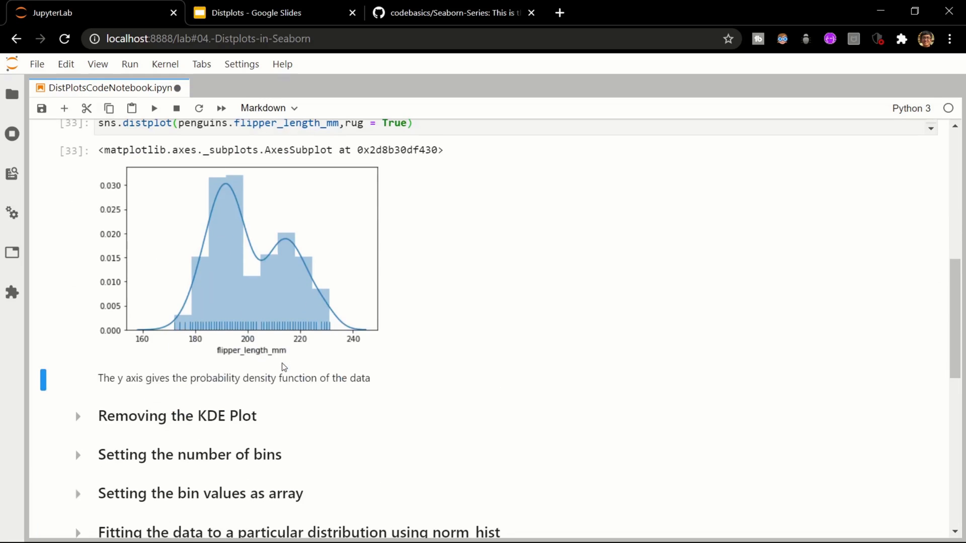
mouse_move(89, 312)
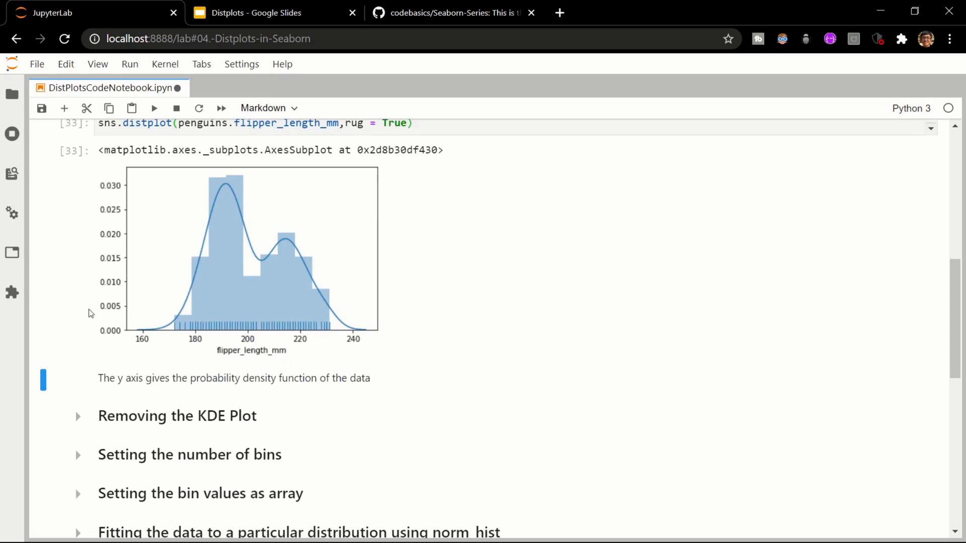
mouse_move(99, 304)
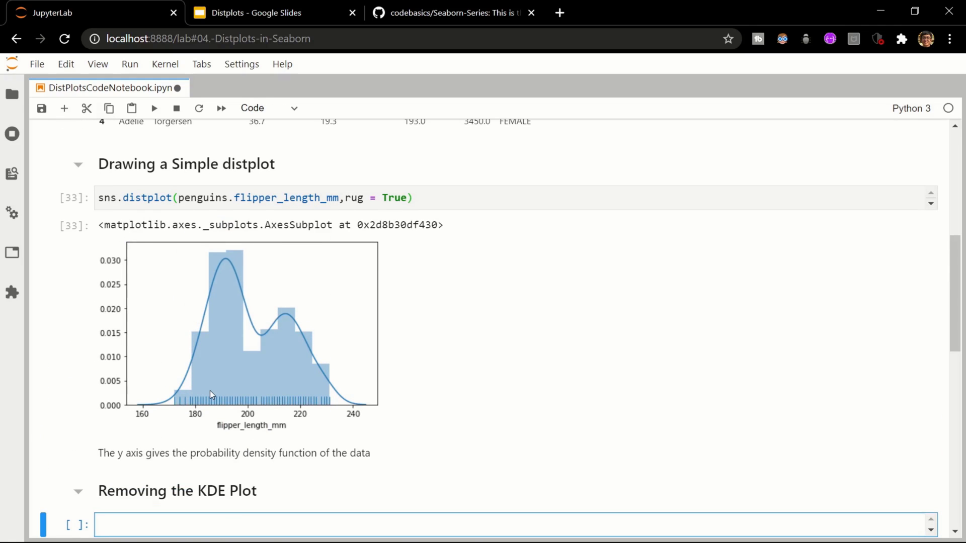
- Reuse the rug code in a new cell with kde = False and run it
click(386, 198)
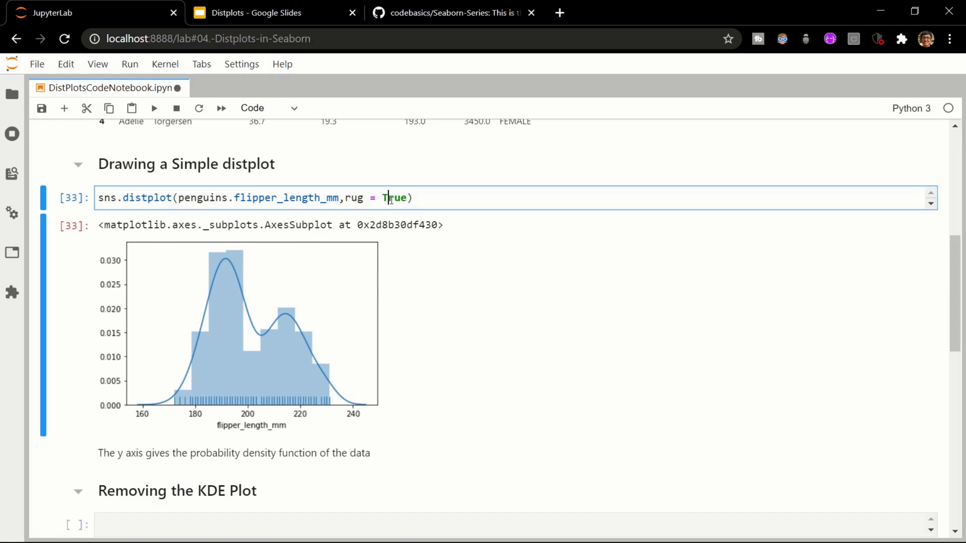
scroll(down, 3)
text(sns.distplot(penguins.flipper_length_mm,)
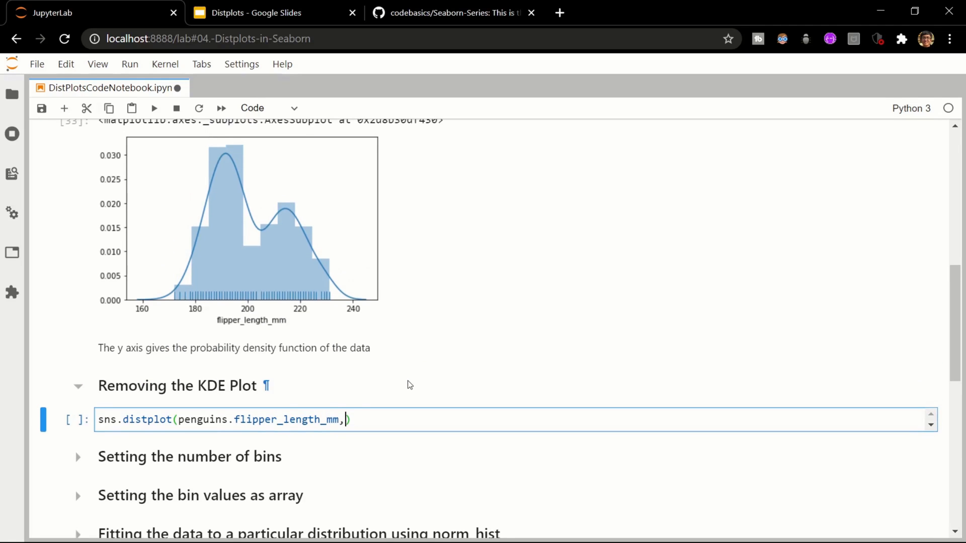
text(kde = FLS)
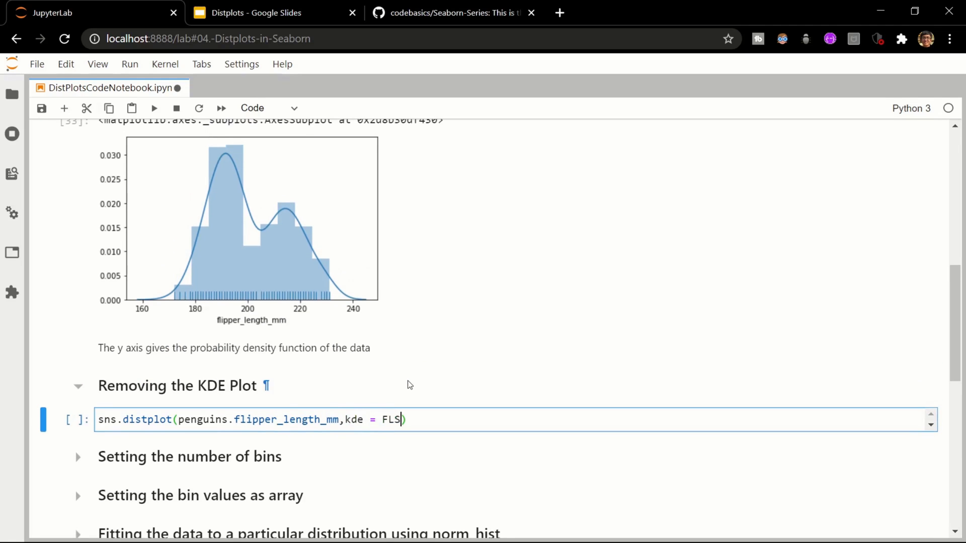
text(False)
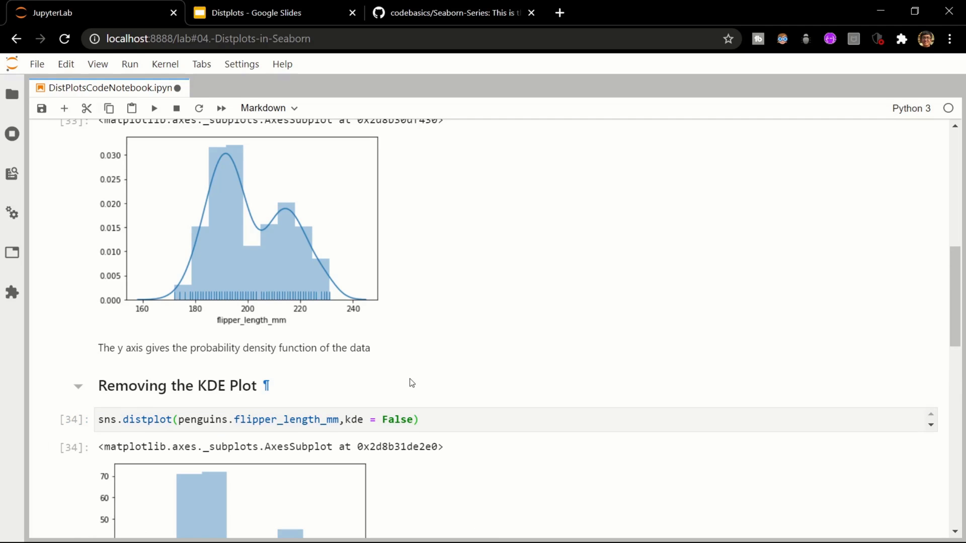
- Change the option to hist = False so only the KDE curve is drawn, and rerun
click(353, 420)
text(hist)
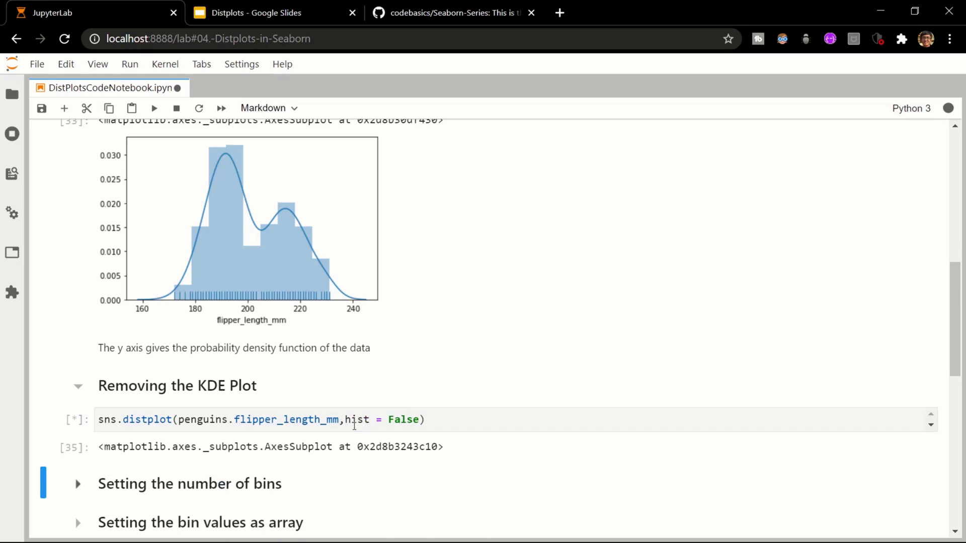
click(154, 108)
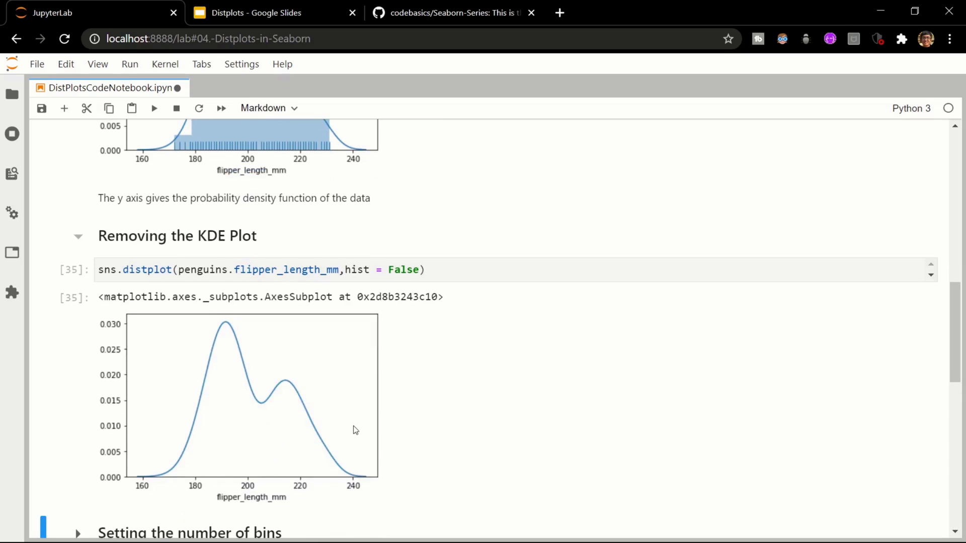
scroll(down, 3)
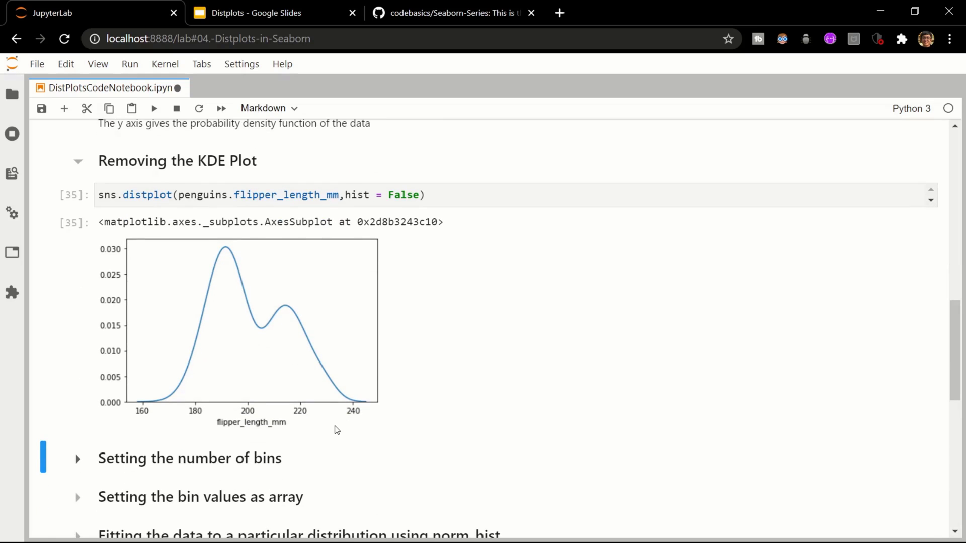
mouse_move(63, 447)
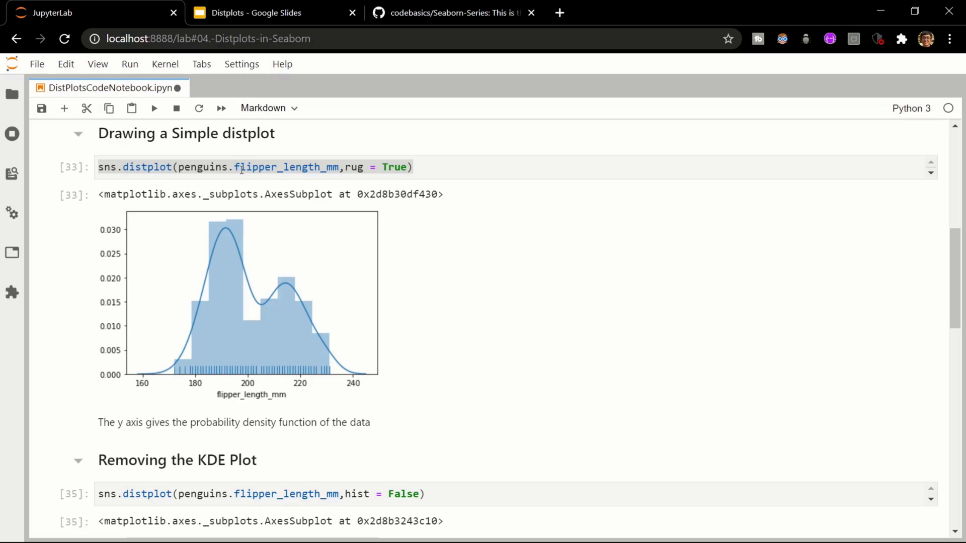
- Replace rug = True with bins = 20 in the flipper-length distplot and run it
scroll(down, 3)
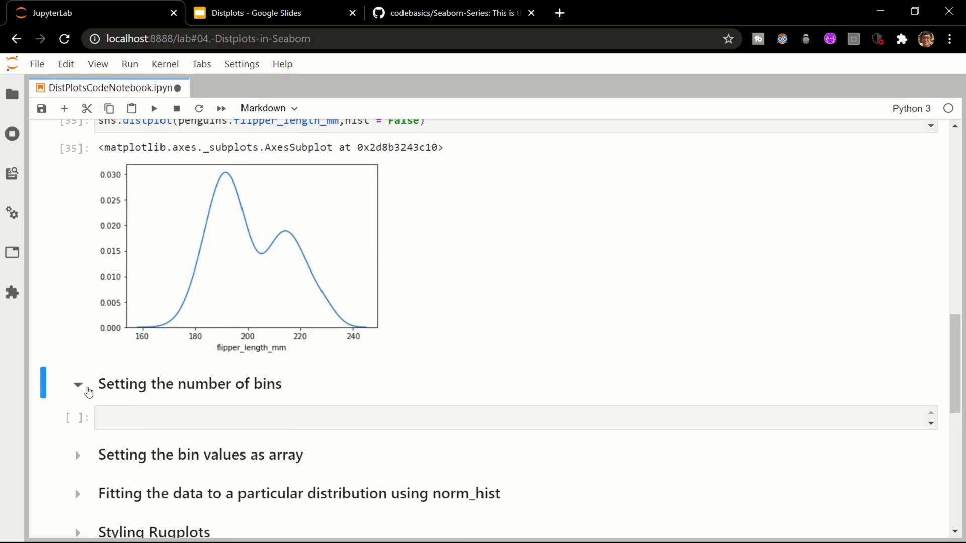
text(sns.distplot(penguins.flipper_length_mm,rug = True))
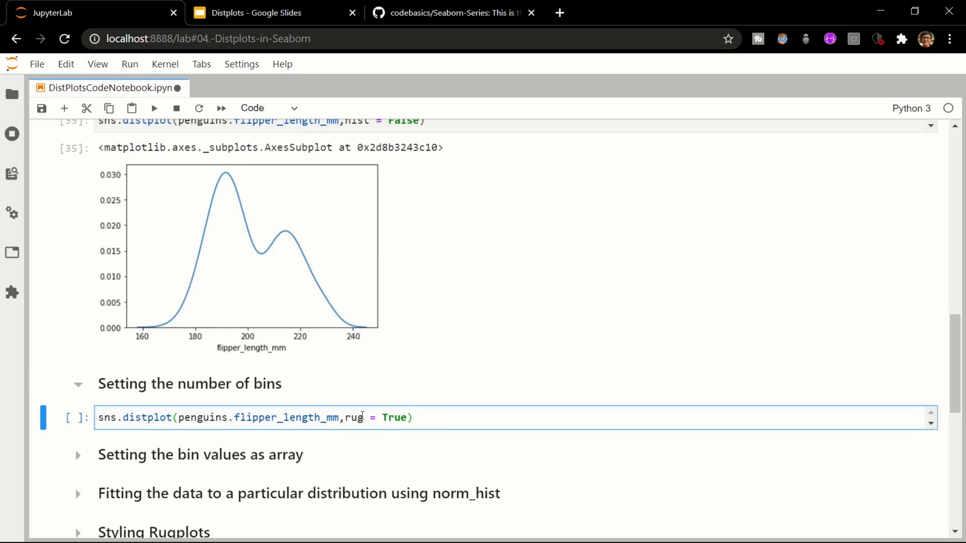
drag(345, 417, 411, 416)
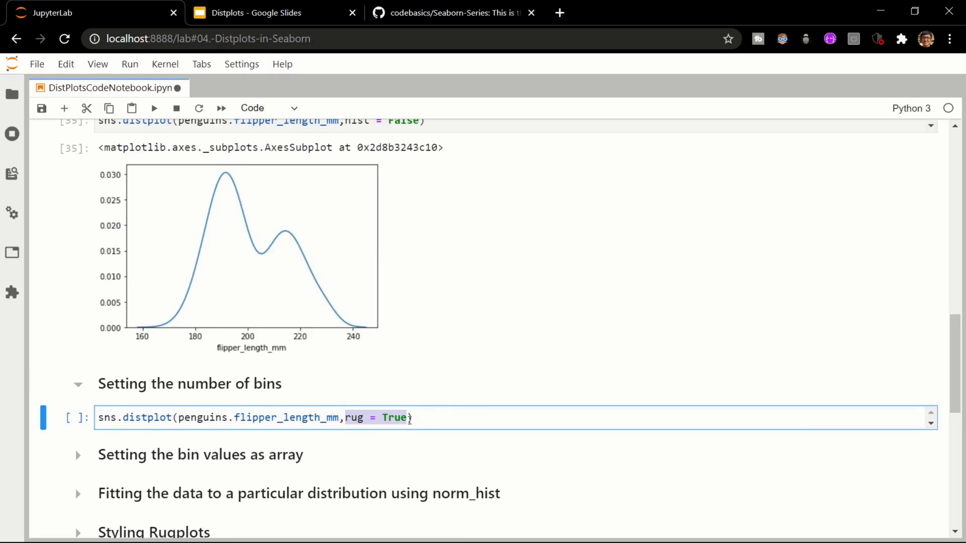
text(bins)
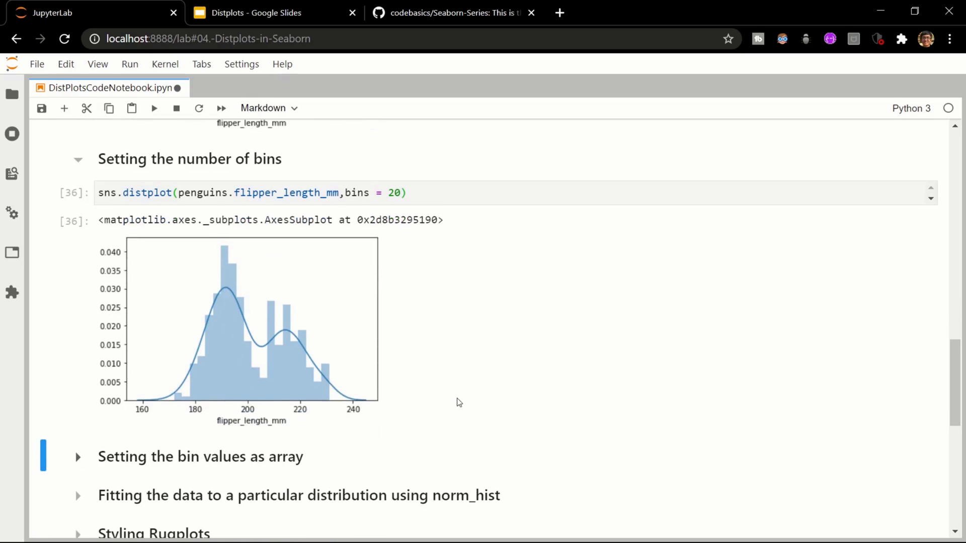
mouse_move(301, 441)
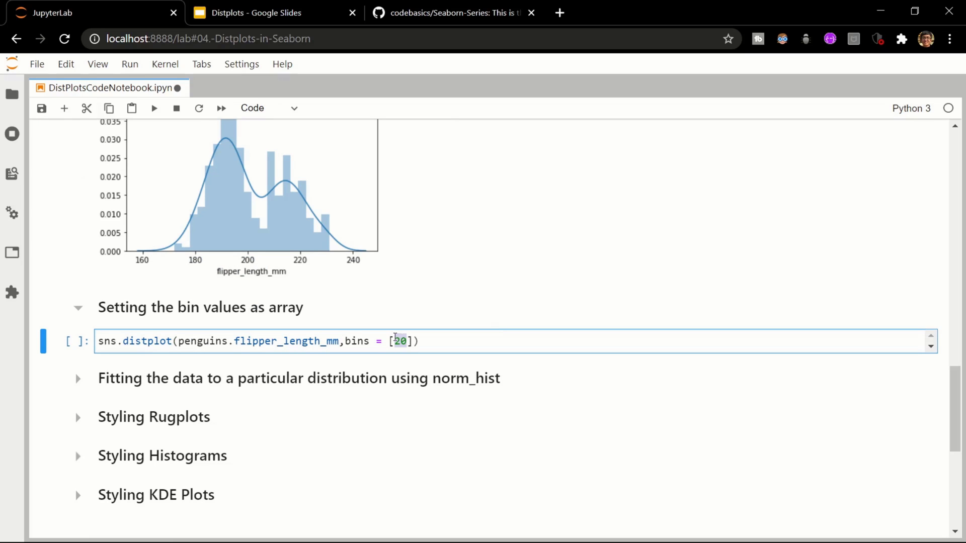
- Set bins to the array [160,170,180,190,200,240] and run the distplot
key(Backspace)
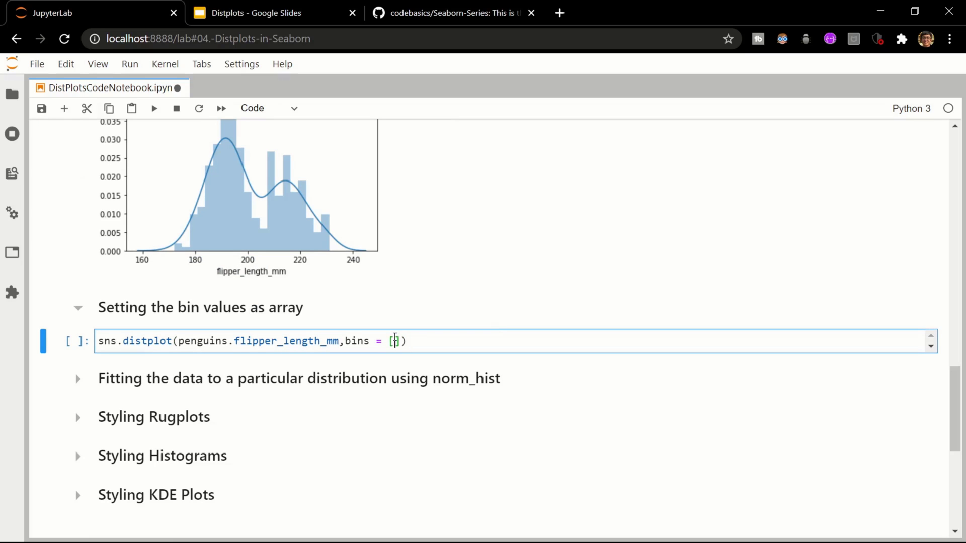
text(1)
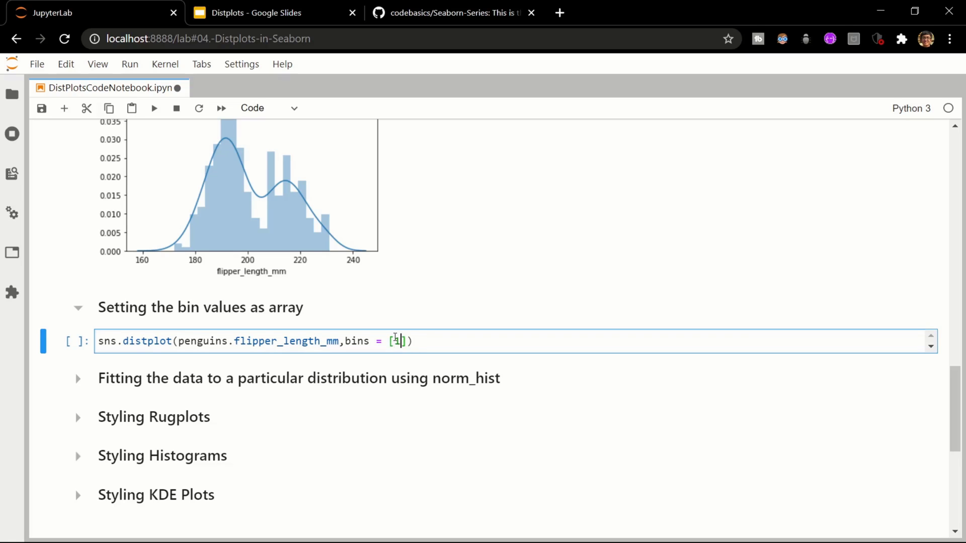
text(60,)
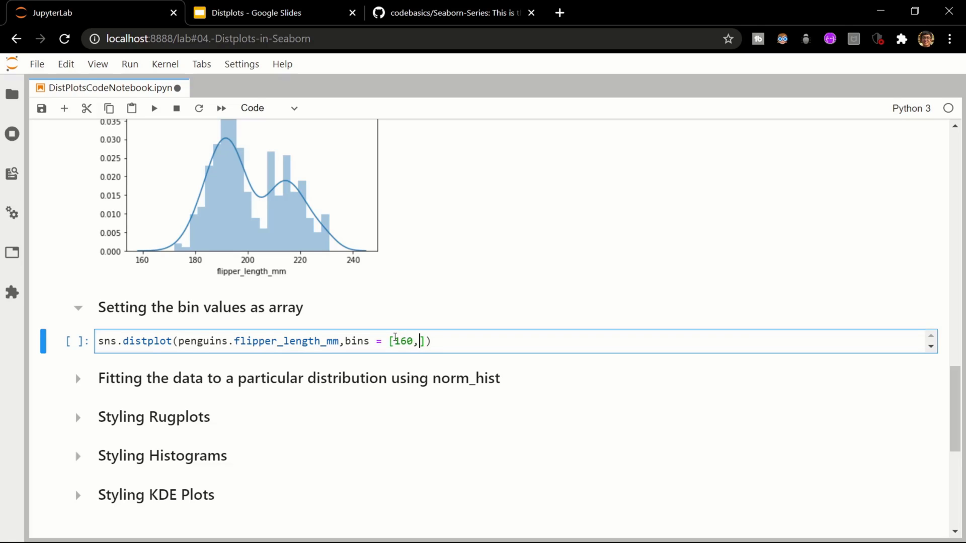
text(170,180,190)
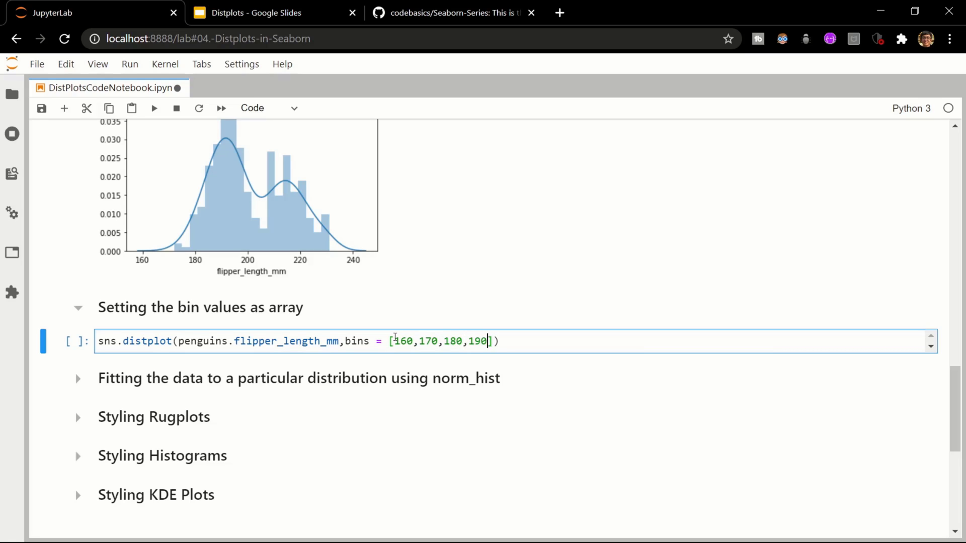
text(,20)
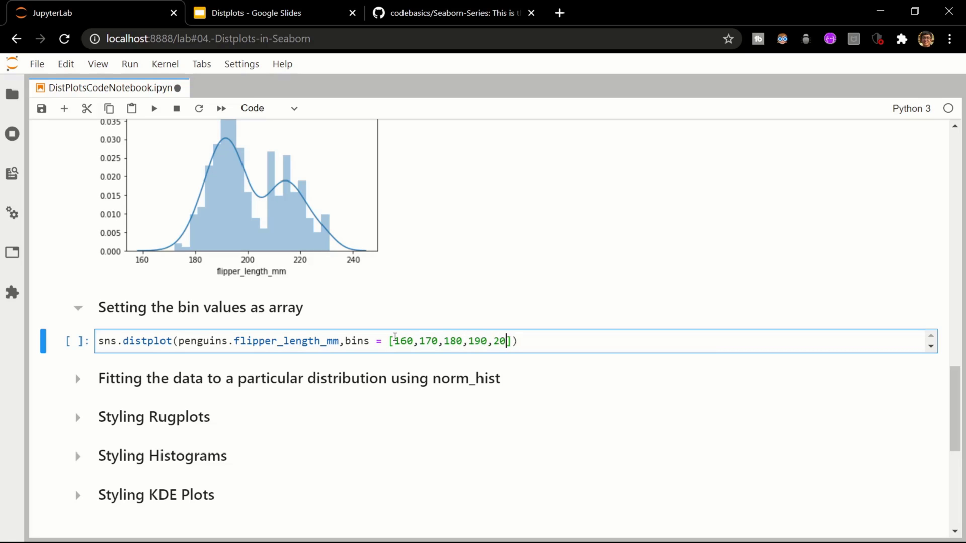
text(0,240)
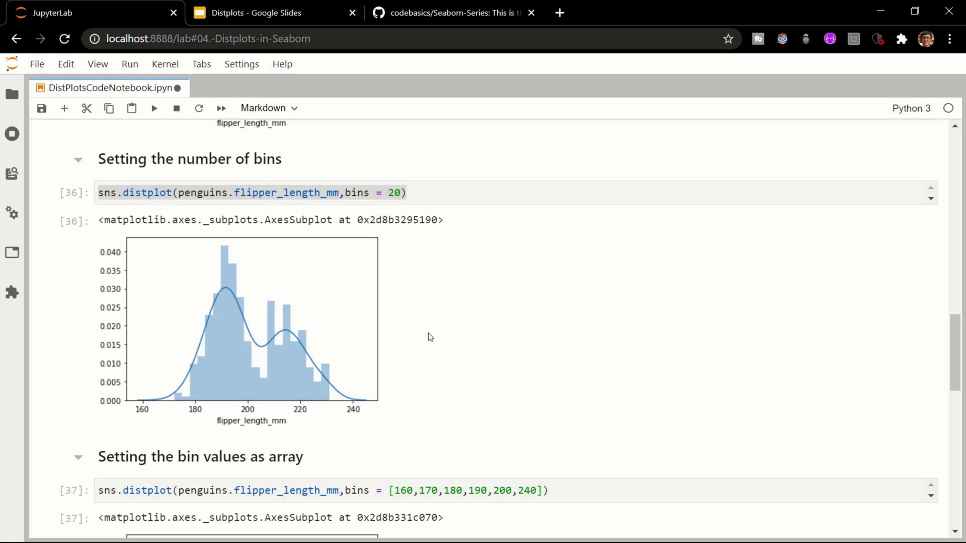
mouse_move(432, 342)
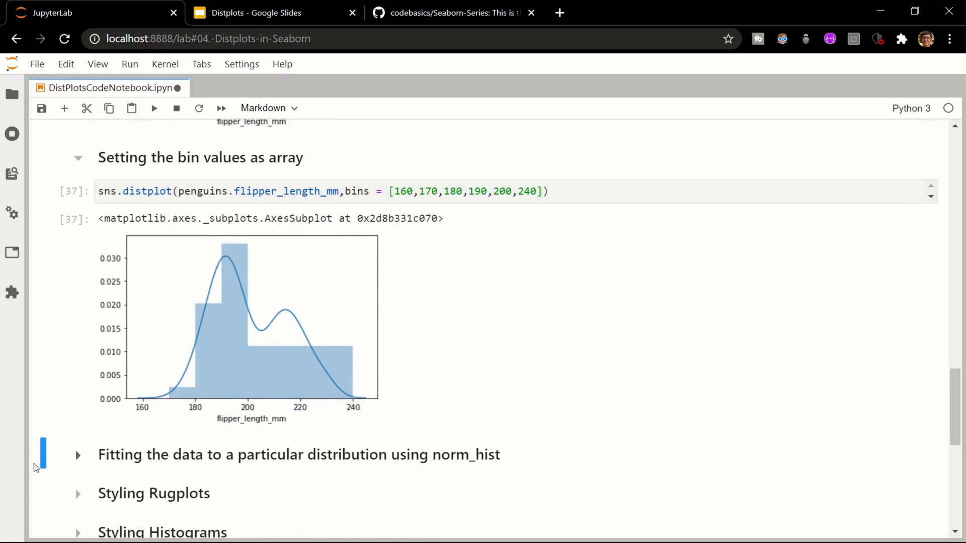
- Run the flipper-length distplot with norm_hist = True in the norm_hist section
click(77, 454)
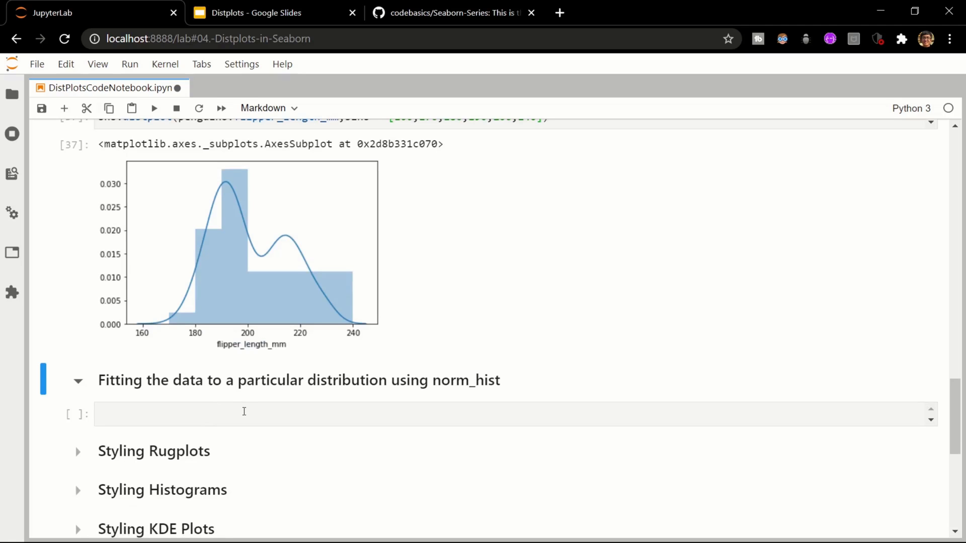
scroll(down, 3)
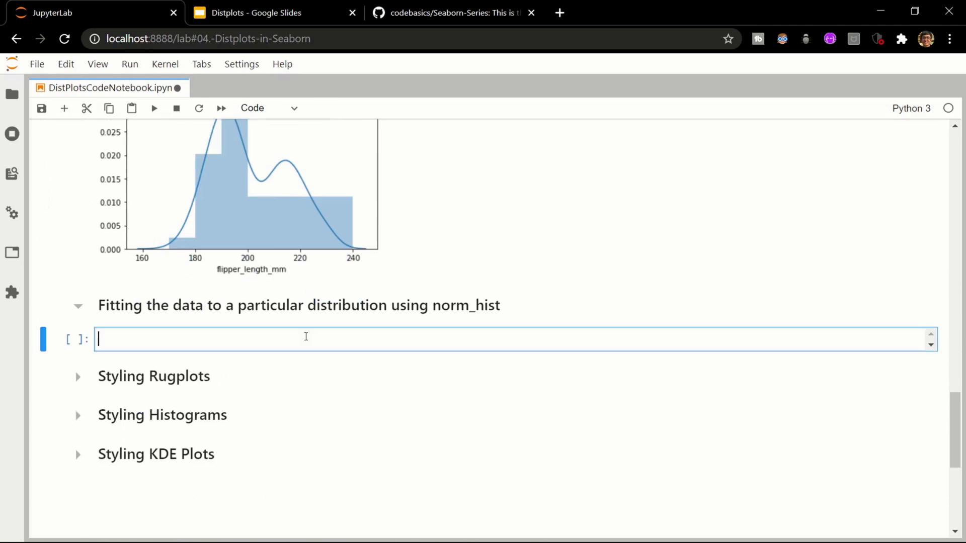
text(sns.distplot(penguins.flipper_length_mm,bins = 20))
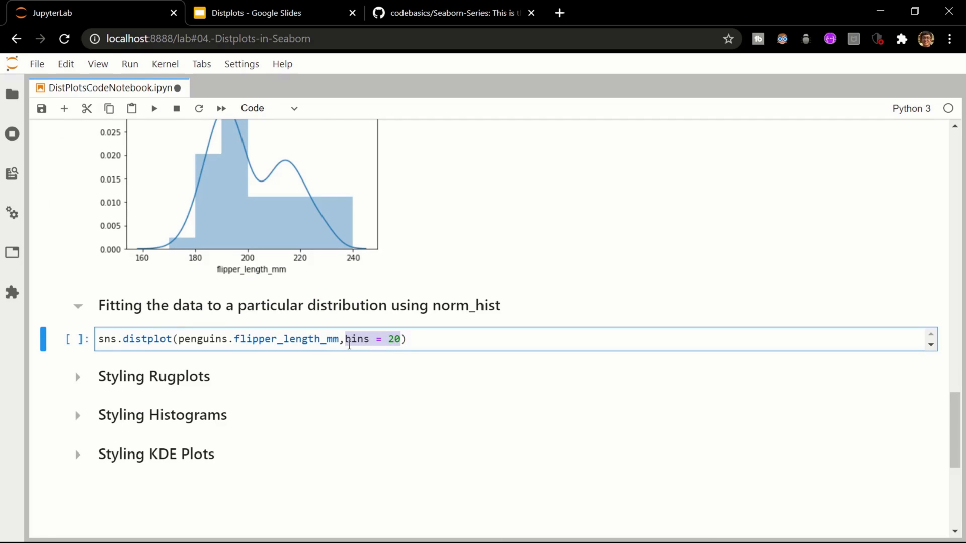
text(norm_)
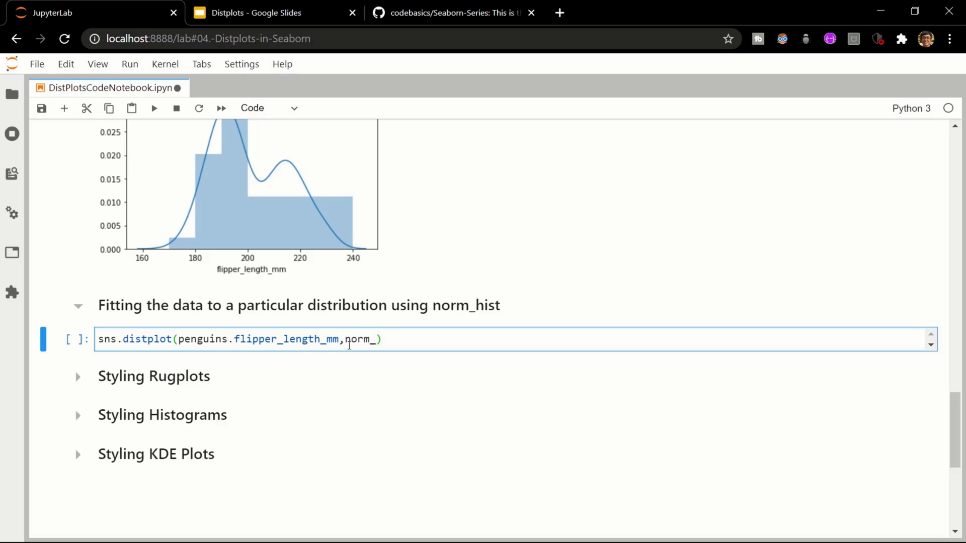
text(_hist)
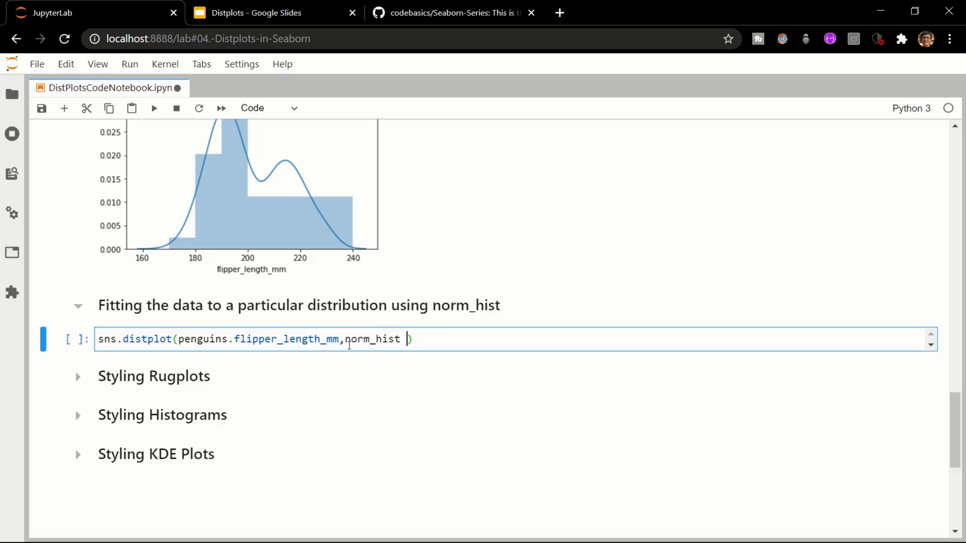
text(= True)
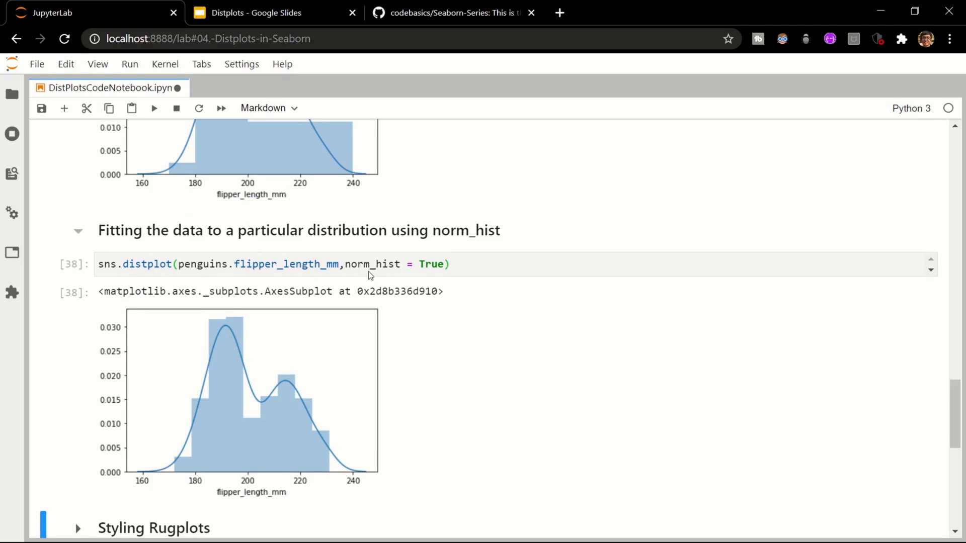
mouse_move(357, 290)
text(,)
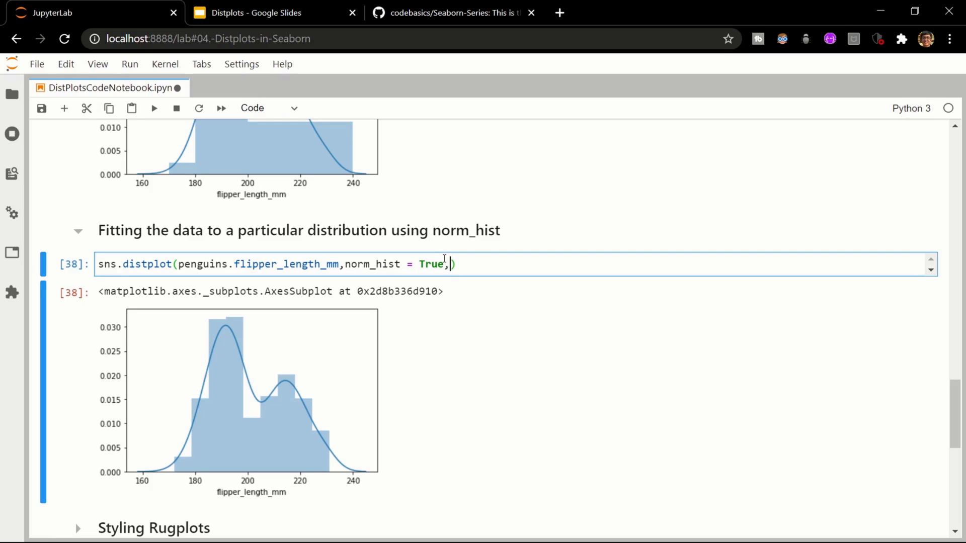
- Add kde = False to the normalized histogram and rerun
text(kde = False)
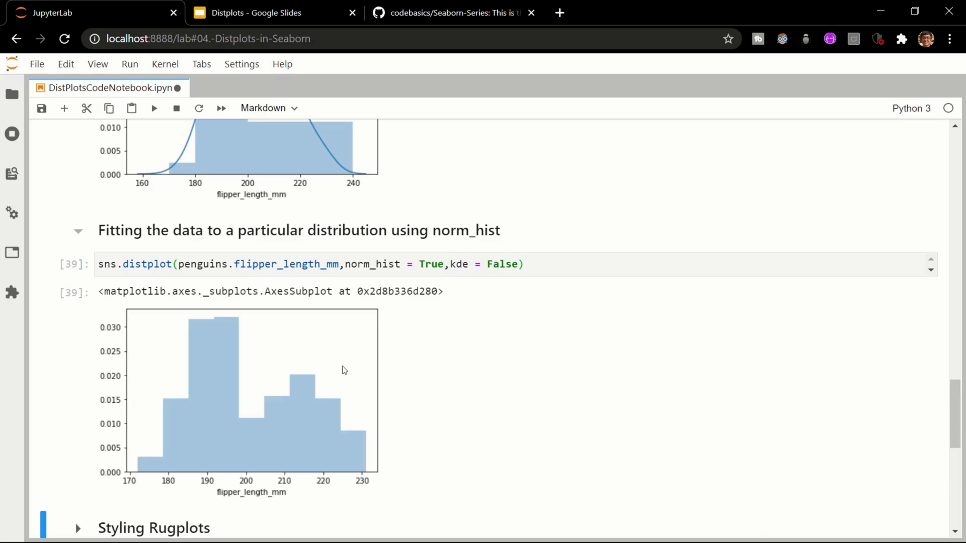
mouse_move(296, 416)
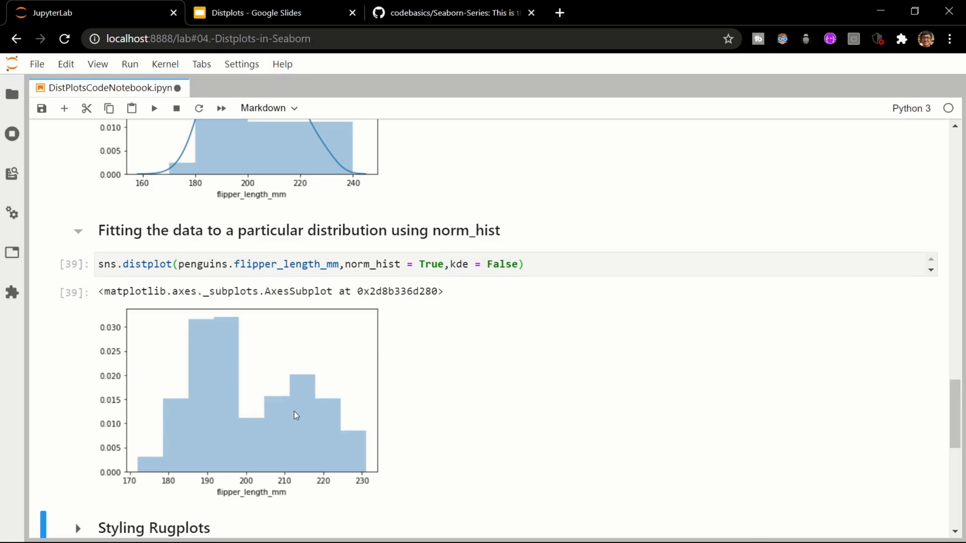
mouse_move(394, 466)
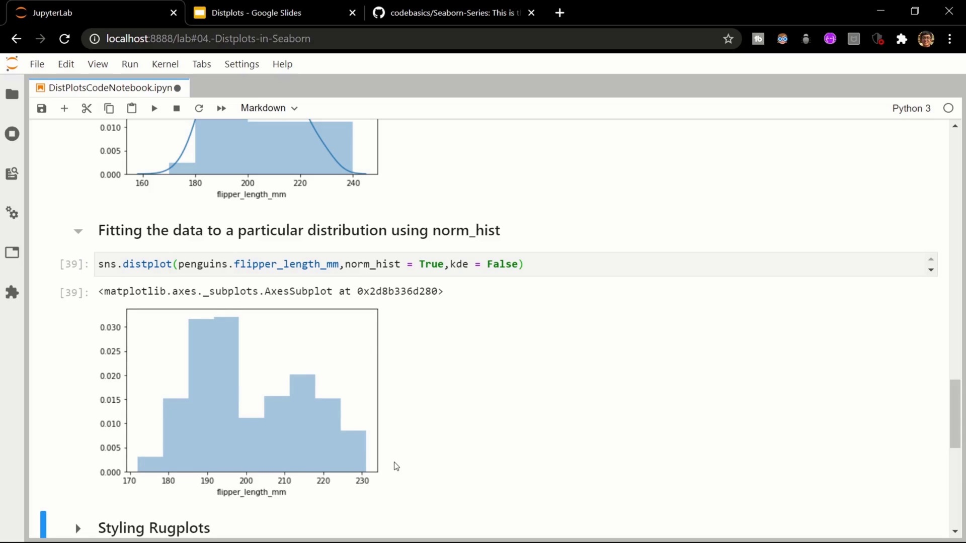
mouse_move(412, 452)
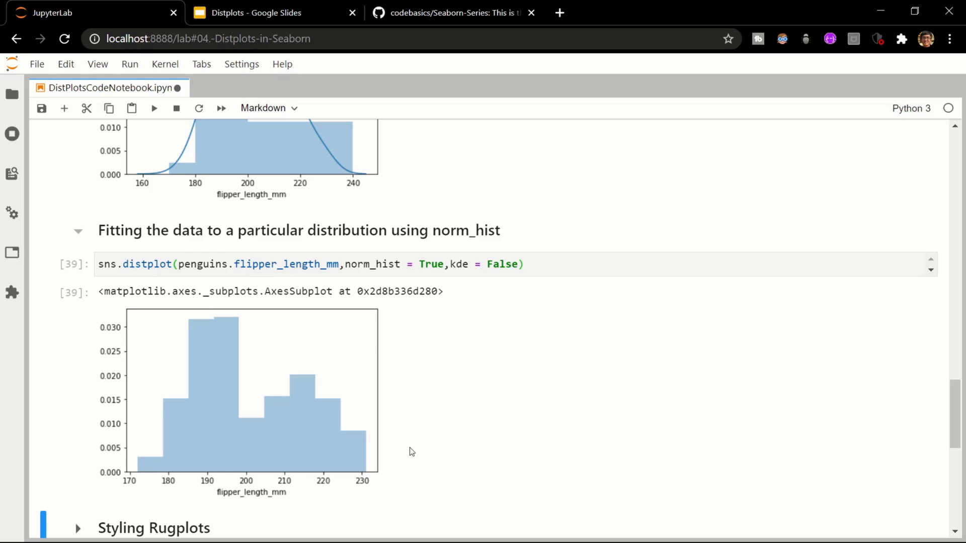
scroll(down, 3)
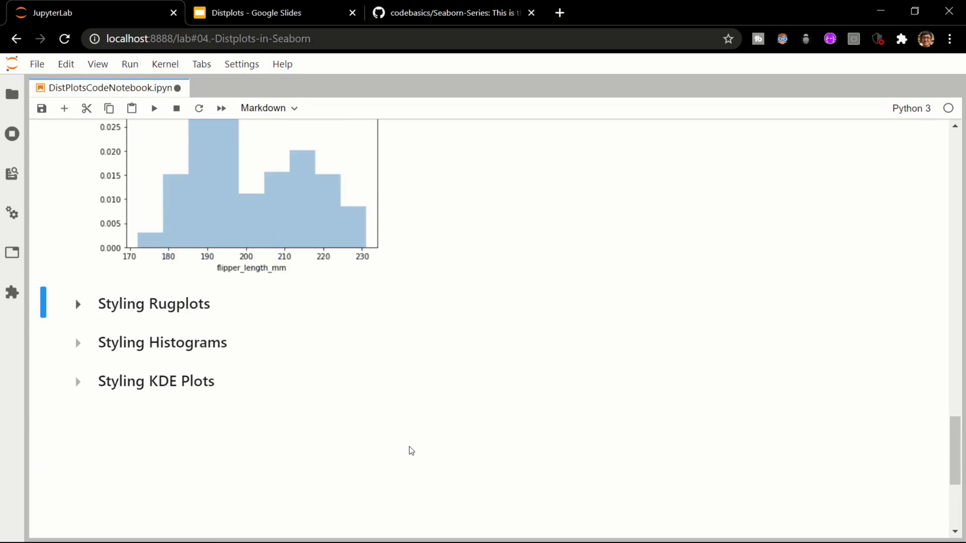
scroll(down, 3)
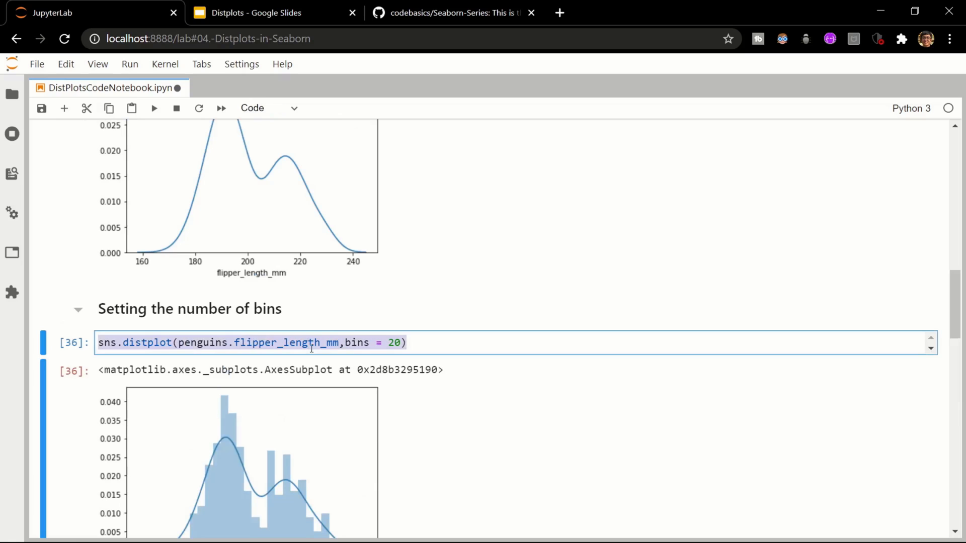
scroll(down, 3)
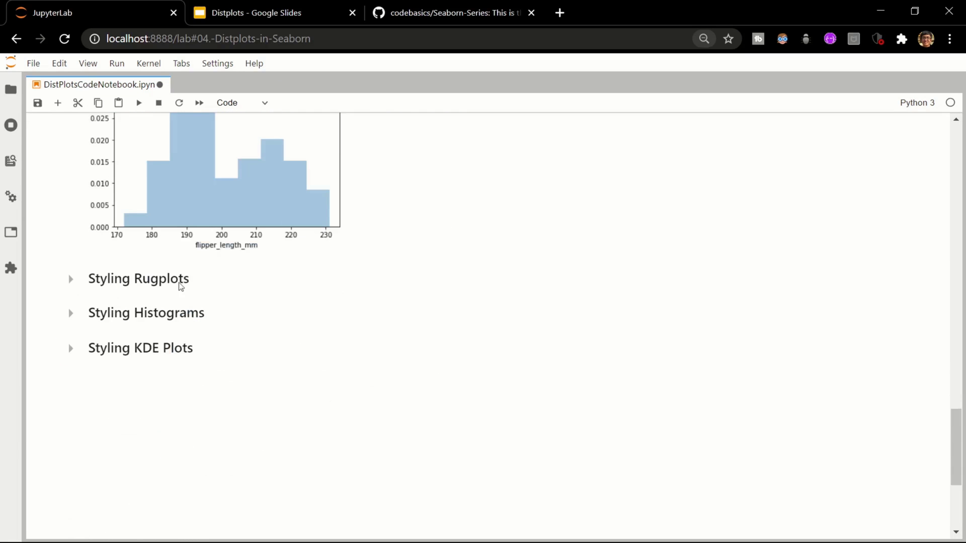
- Replace bins = 20 with rug_kws starting {'color':'red', in the Styling Rugplots cell
click(71, 277)
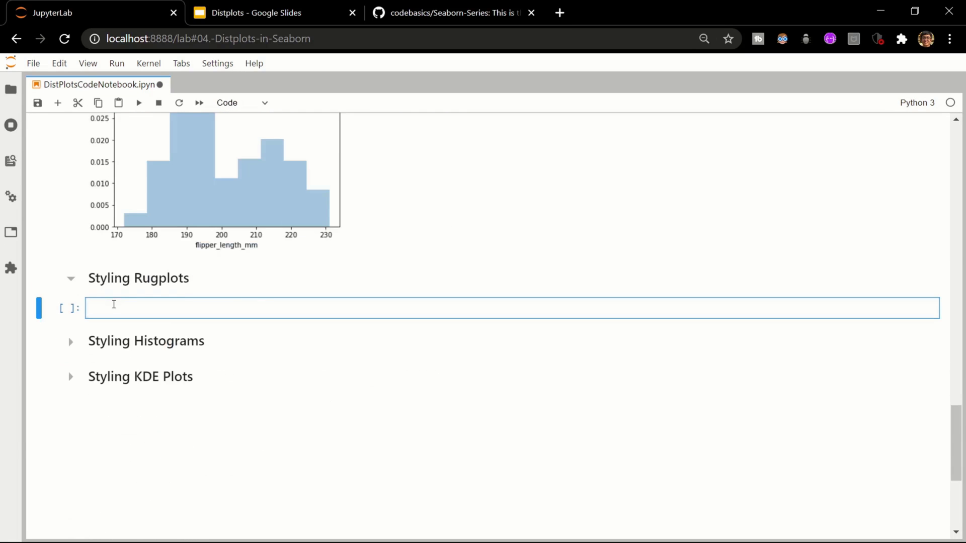
text(sns.distplot(penguins.flipper_length_mm,bins = 20))
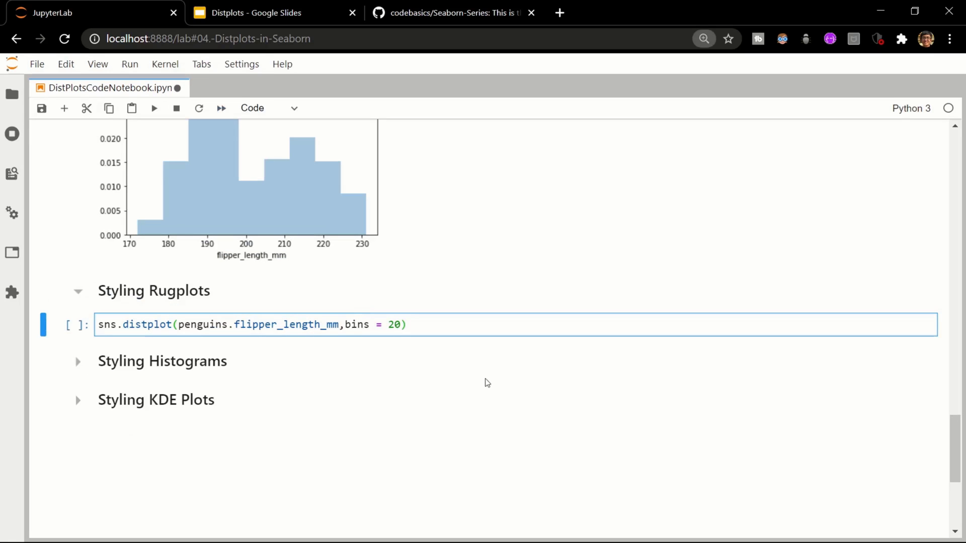
double_click(357, 325)
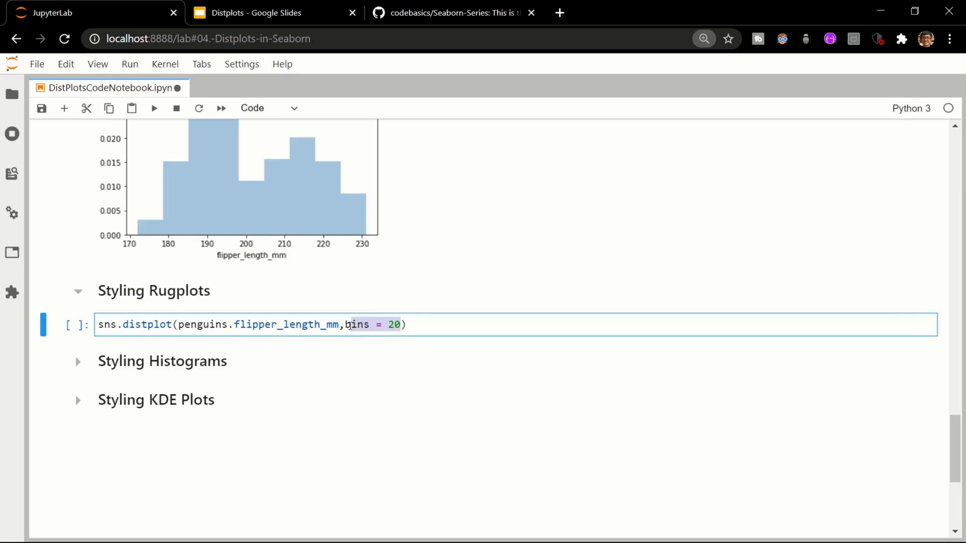
text(r)
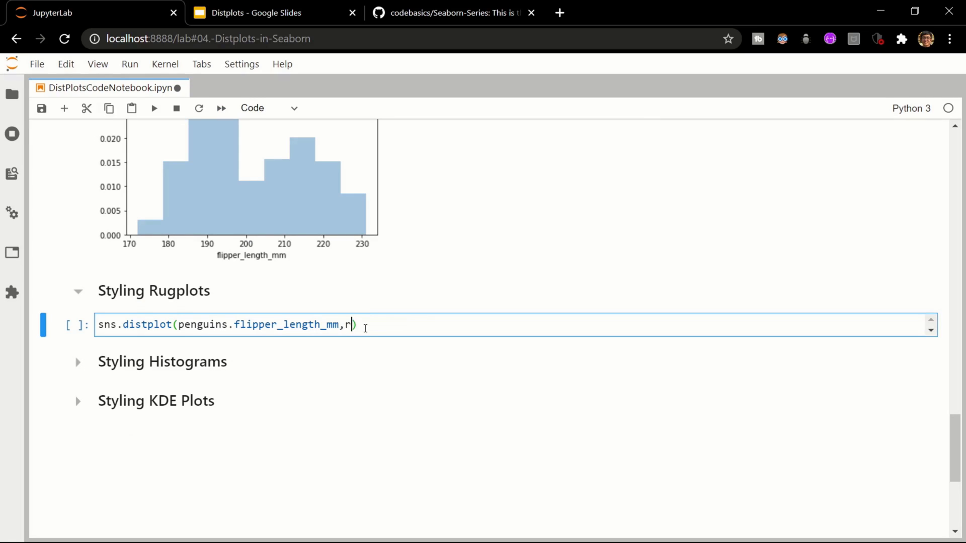
text(ug_kws =)
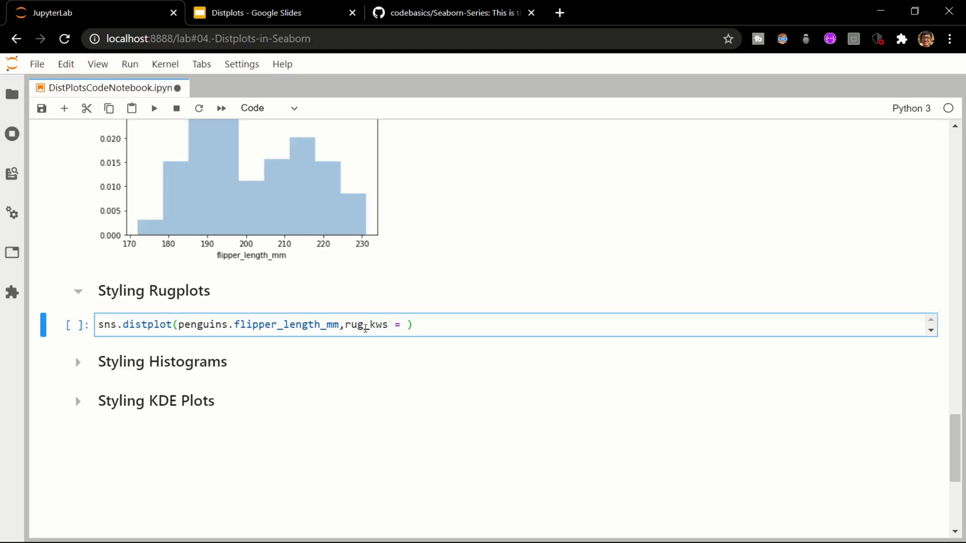
text({)
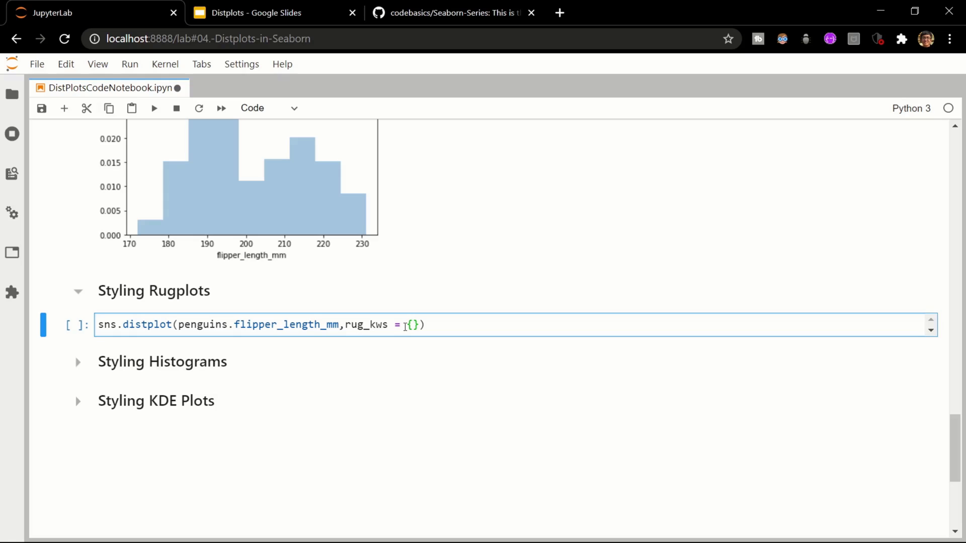
text('cl')
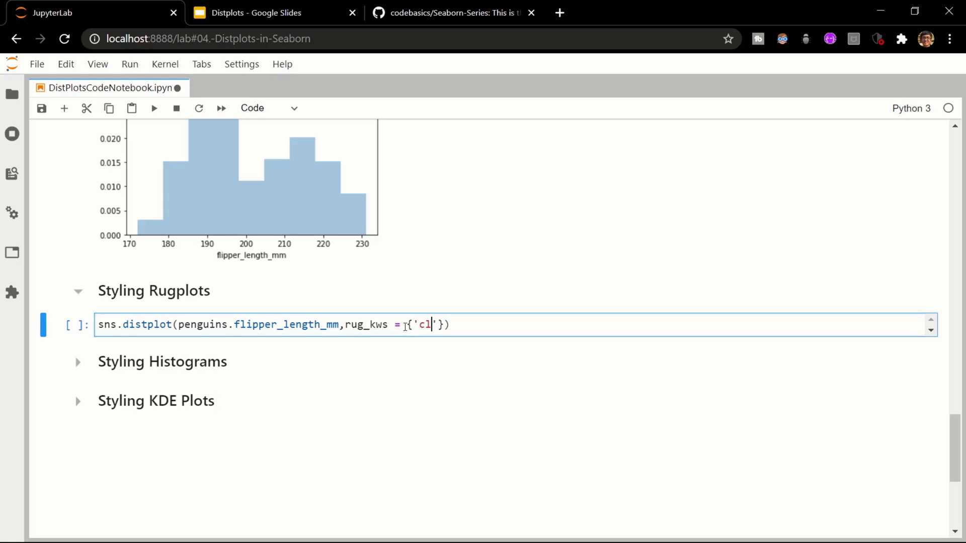
text(olor)
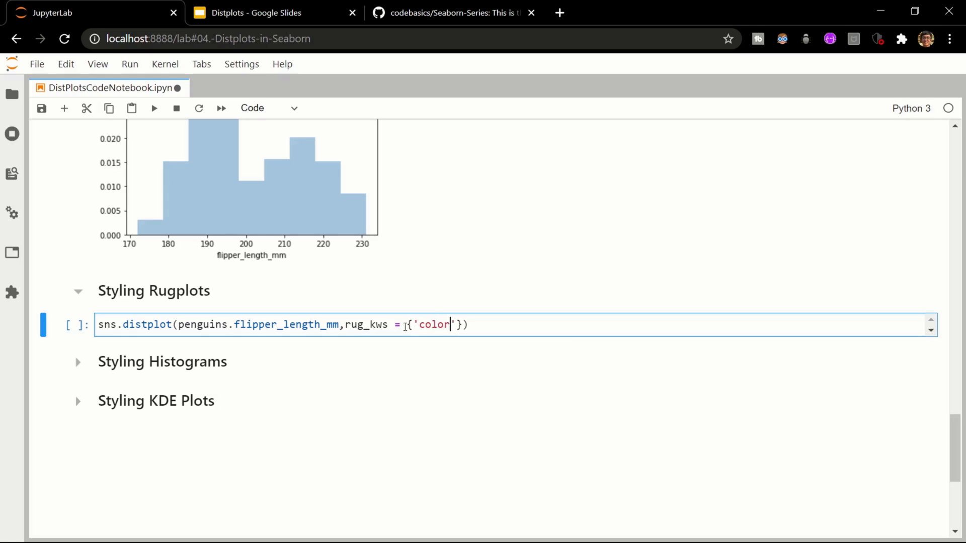
text(:')
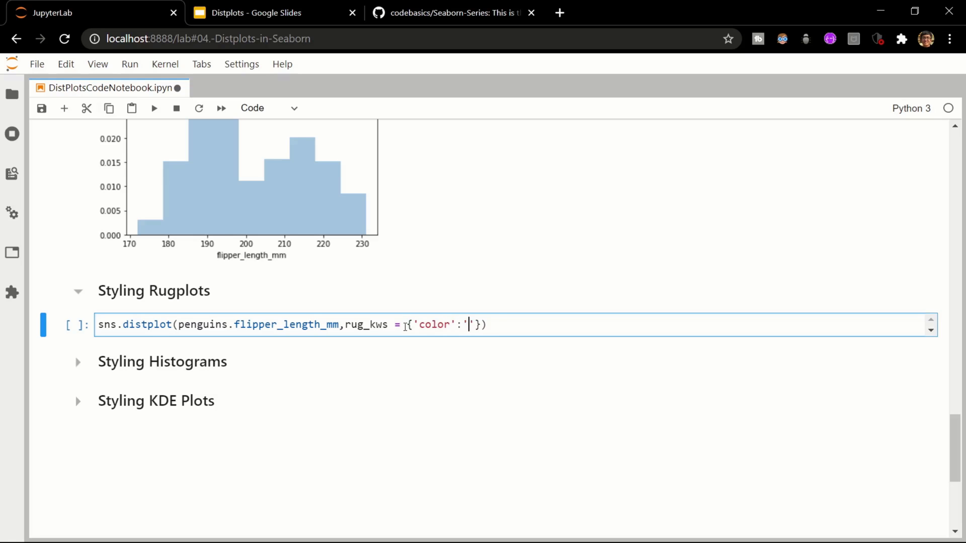
text(red',)
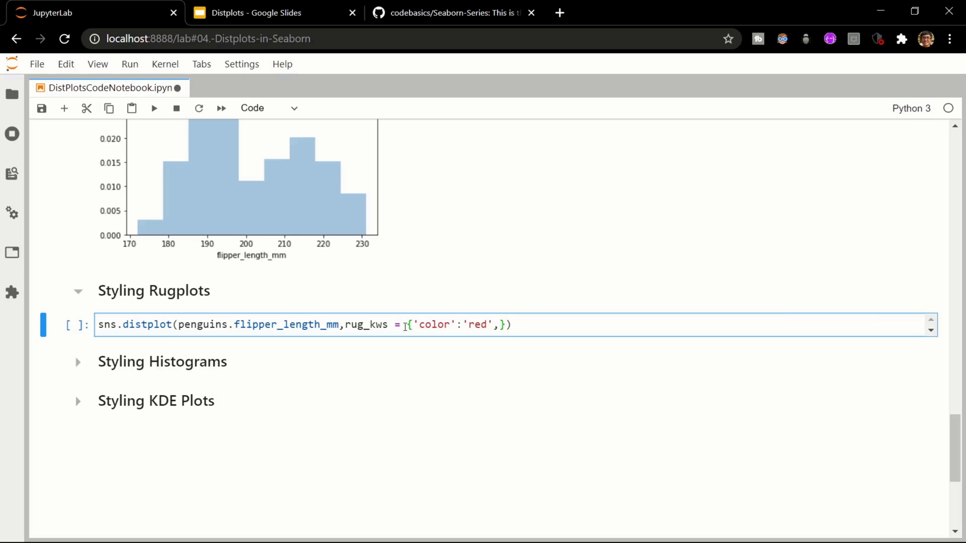
- Finish rug_kws with 'height':0.30}, add rug = True and run the cell
text('hei')
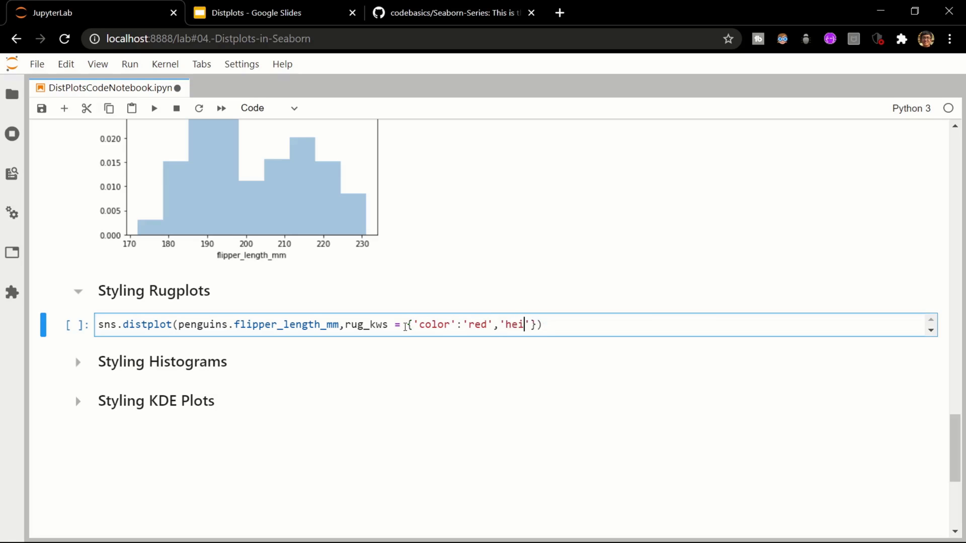
key(Backspace)
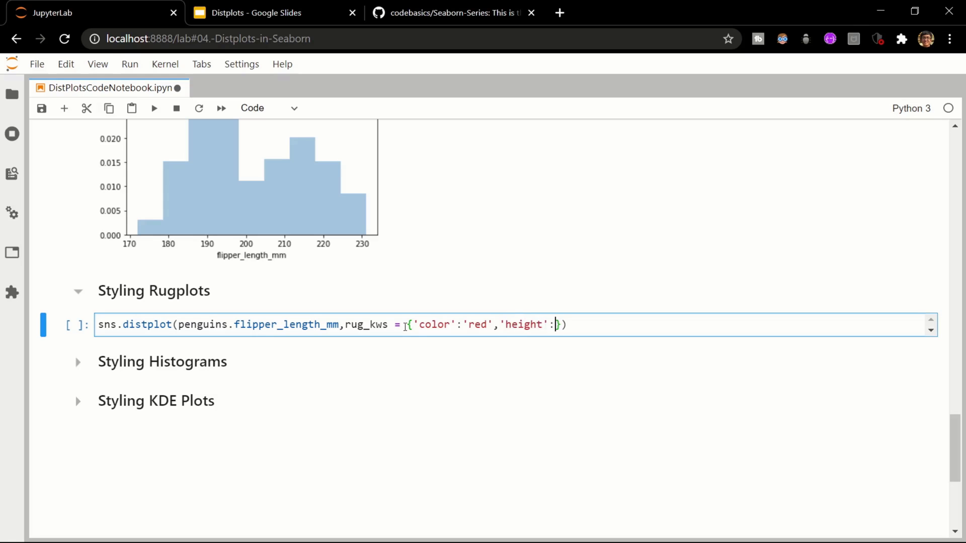
text(0.30)
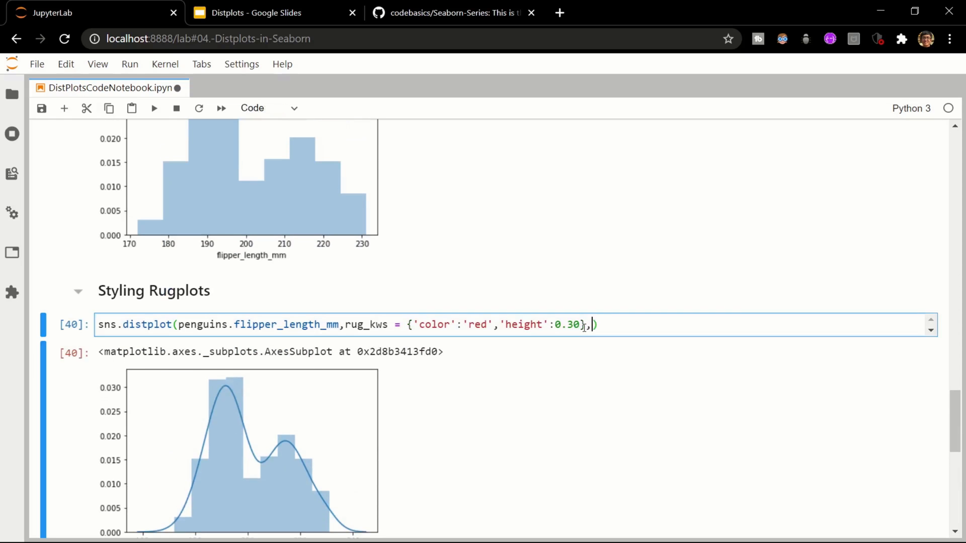
text(rug =)
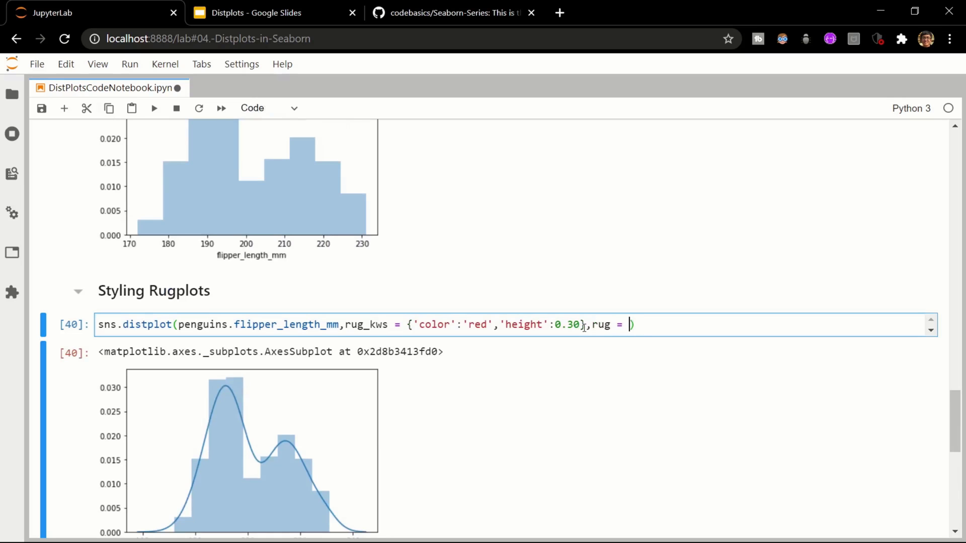
text(True))
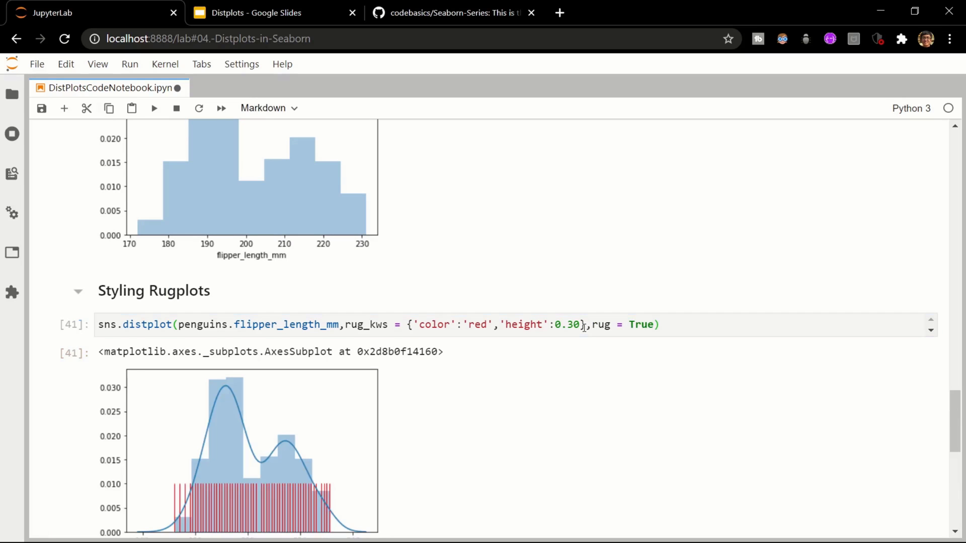
scroll(down, 3)
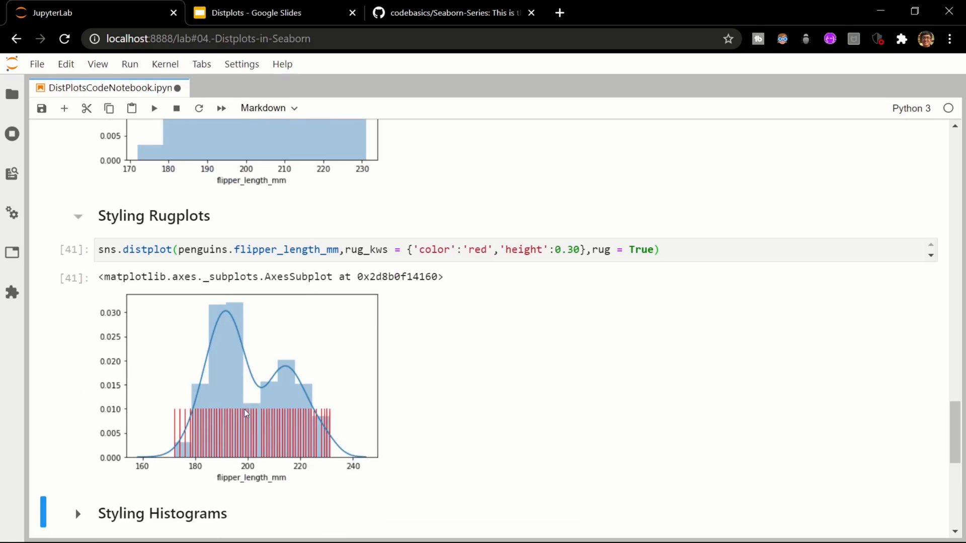
mouse_move(246, 440)
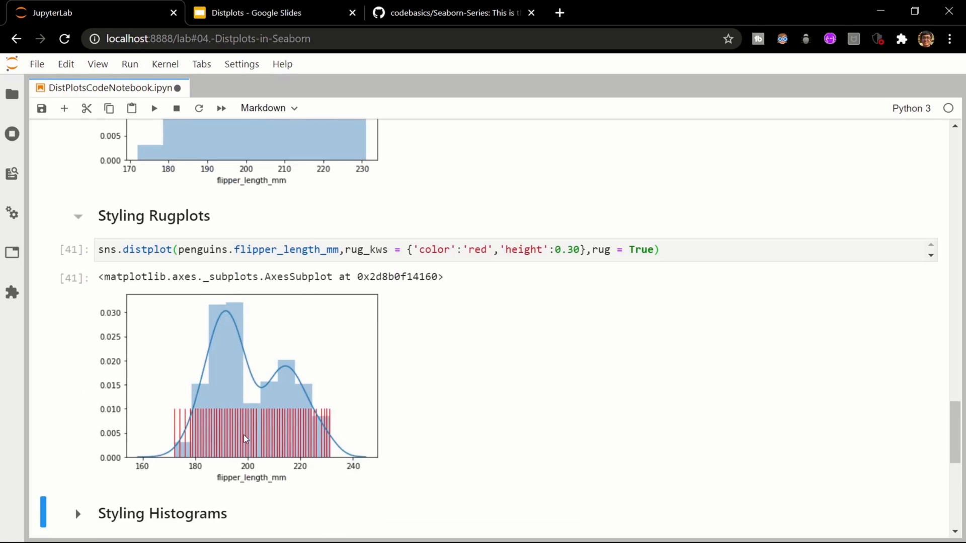
mouse_move(414, 336)
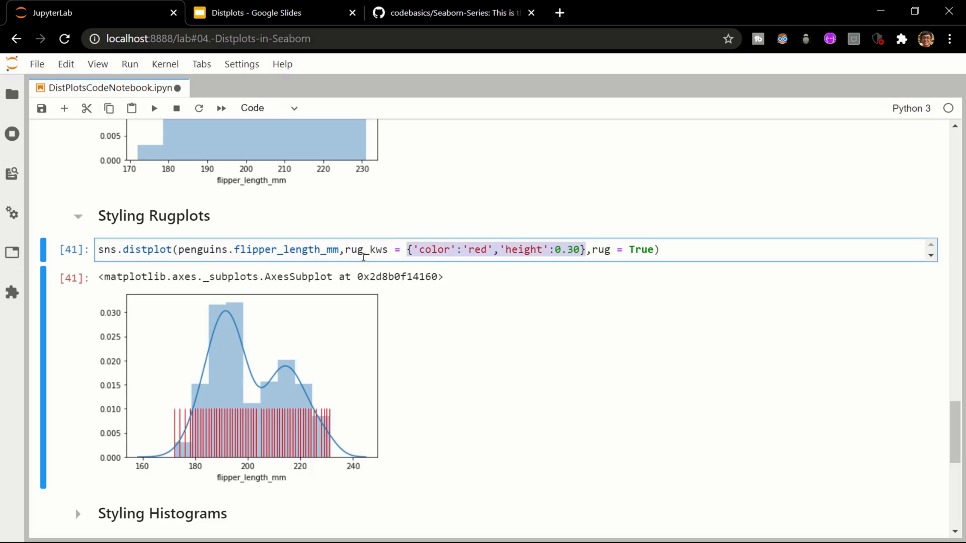
double_click(362, 249)
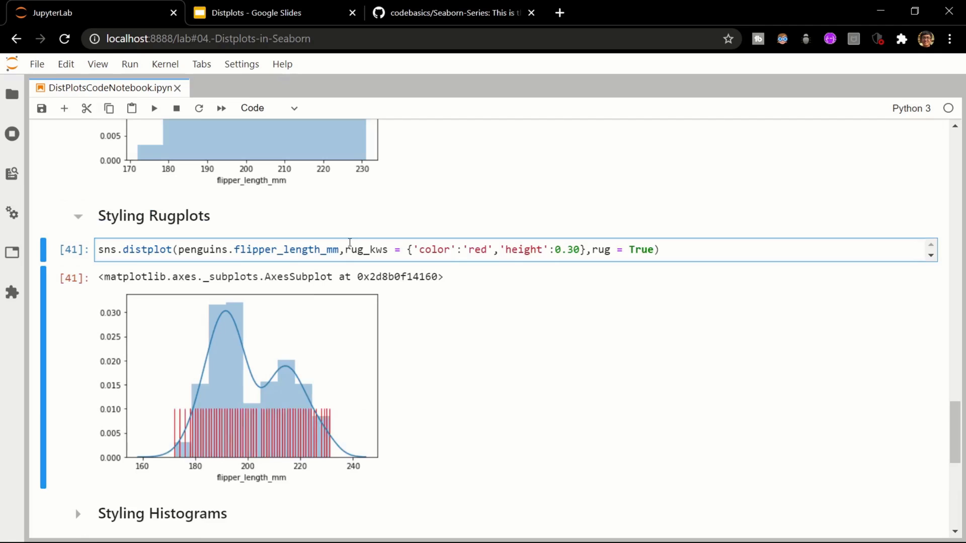
scroll(down, 3)
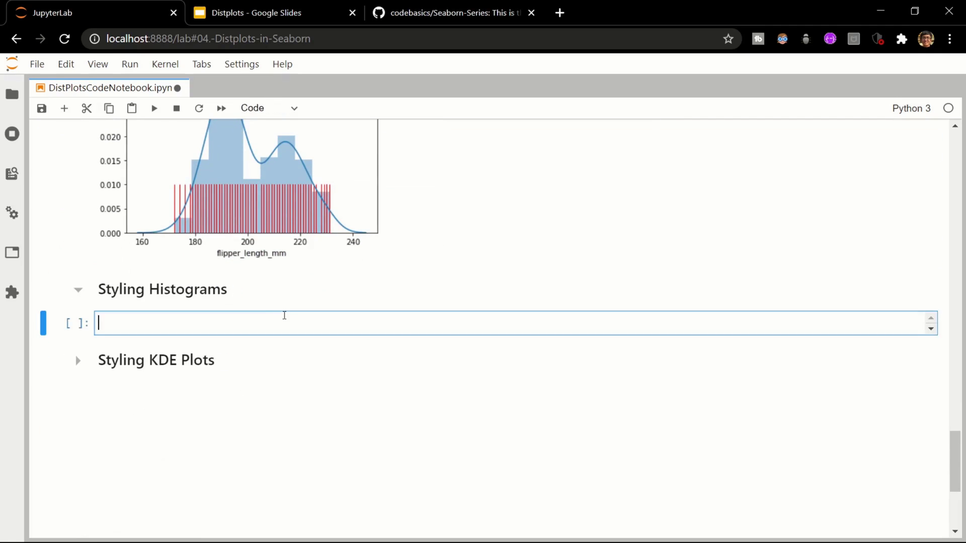
- Swap the rug arguments for hist_kws = {'color':'blue','alpha':0.3} in the Styling Histograms cell
text(sns.distplot(penguins.flipper_length_mm,rug_kws = {'color':'red','height':0.30},rug = True))
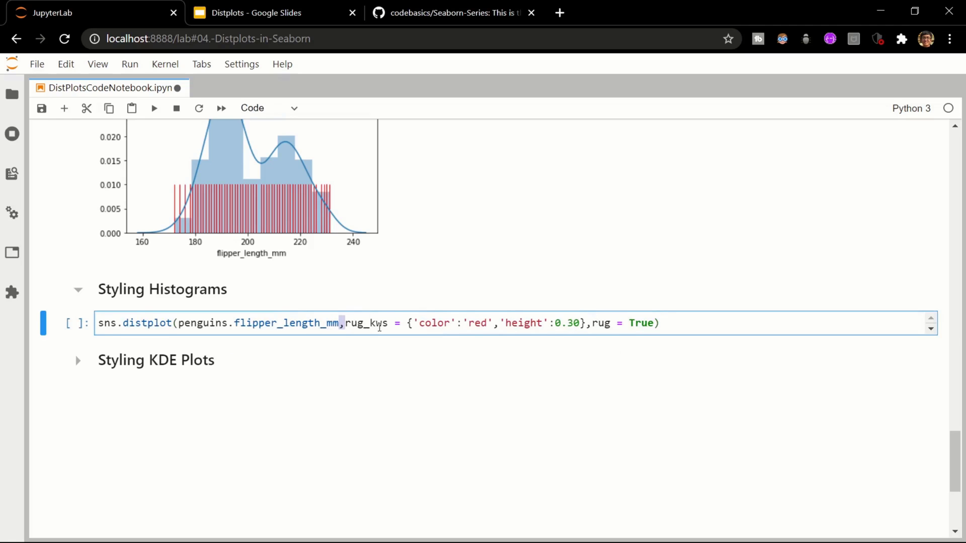
drag(345, 323, 655, 323)
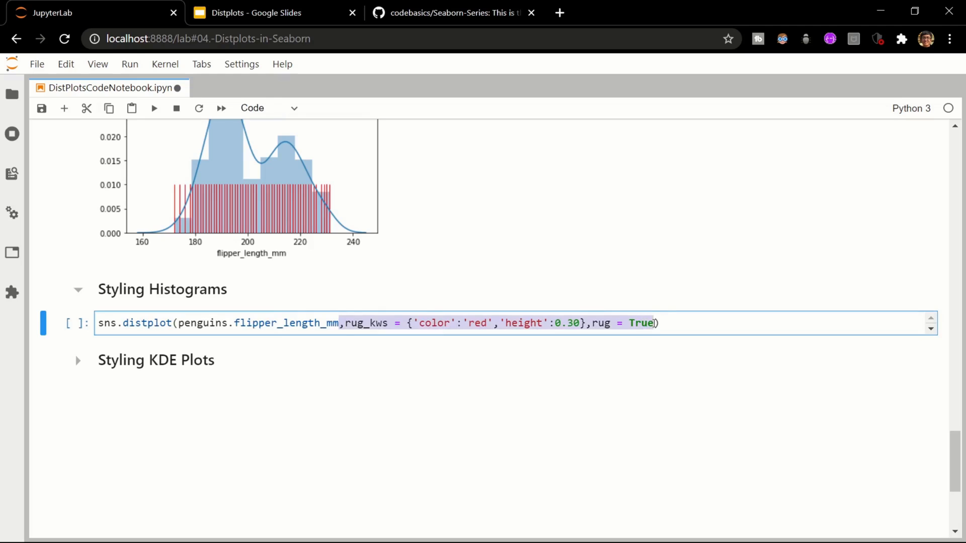
key(Delete)
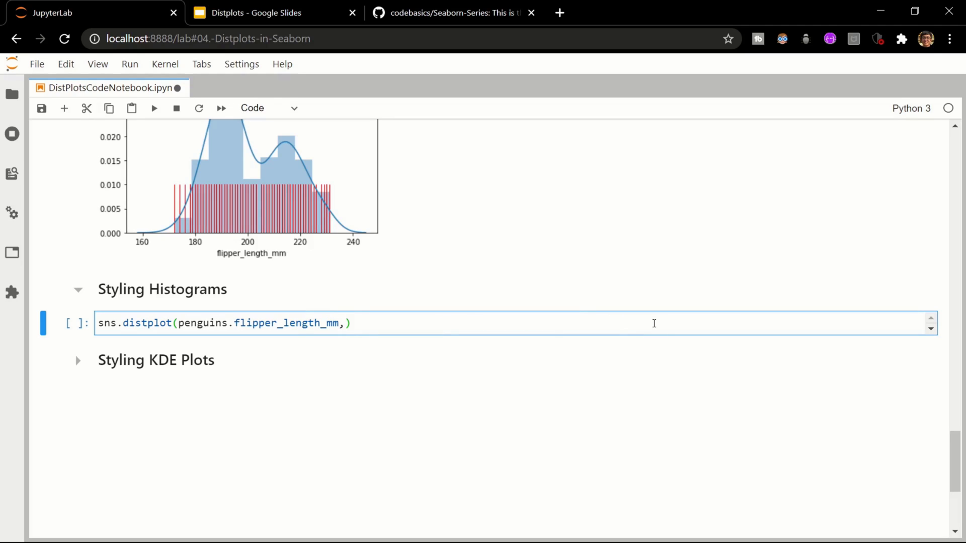
text(hist_)
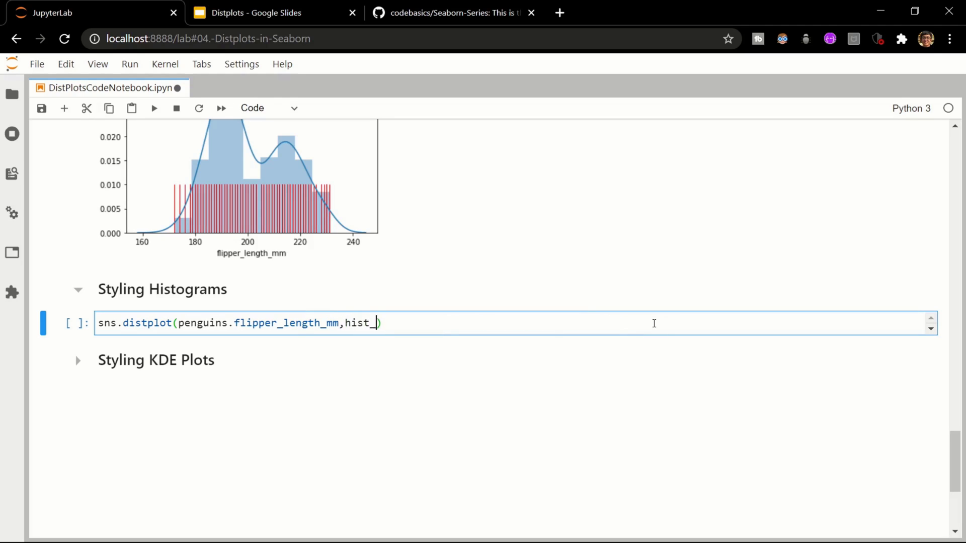
text(kws =)
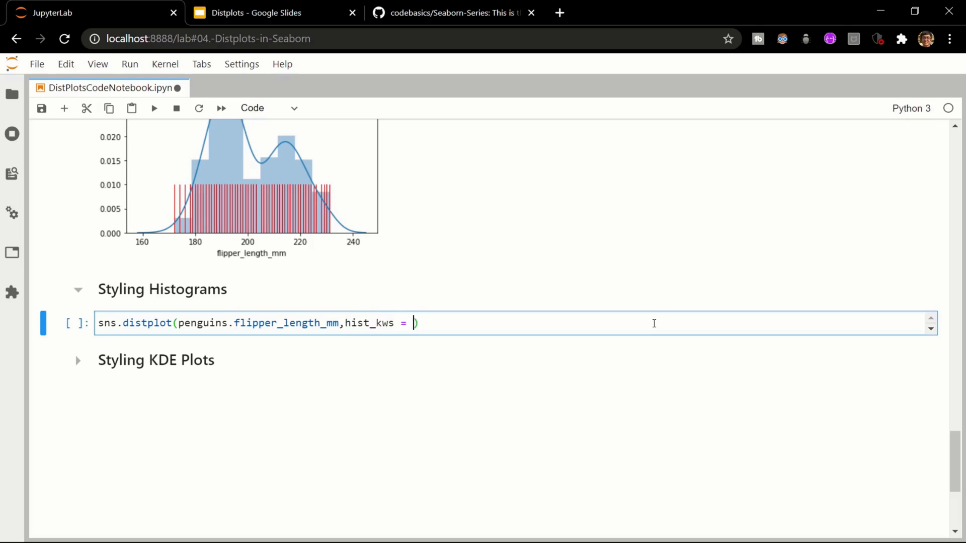
text({)
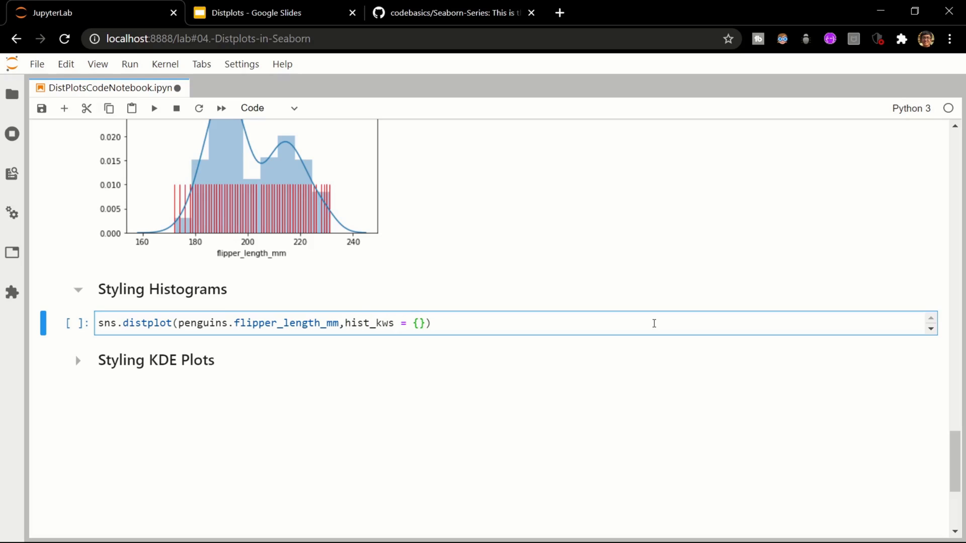
text('colo')
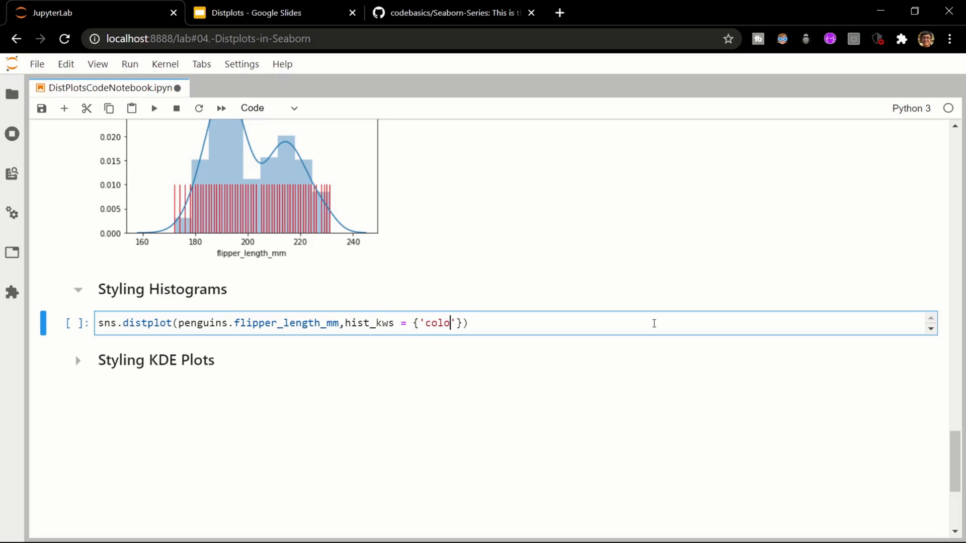
text(r':)
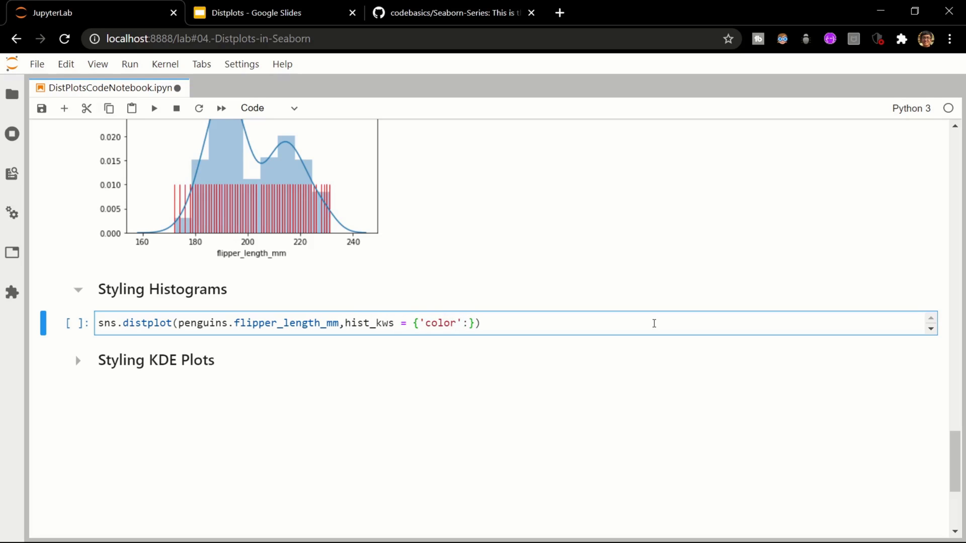
text(bl)
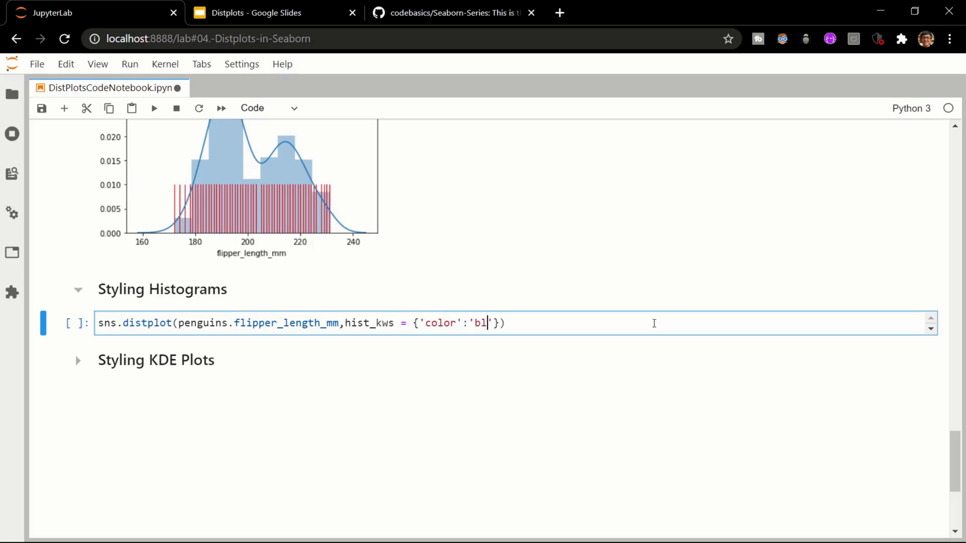
text(ue',)
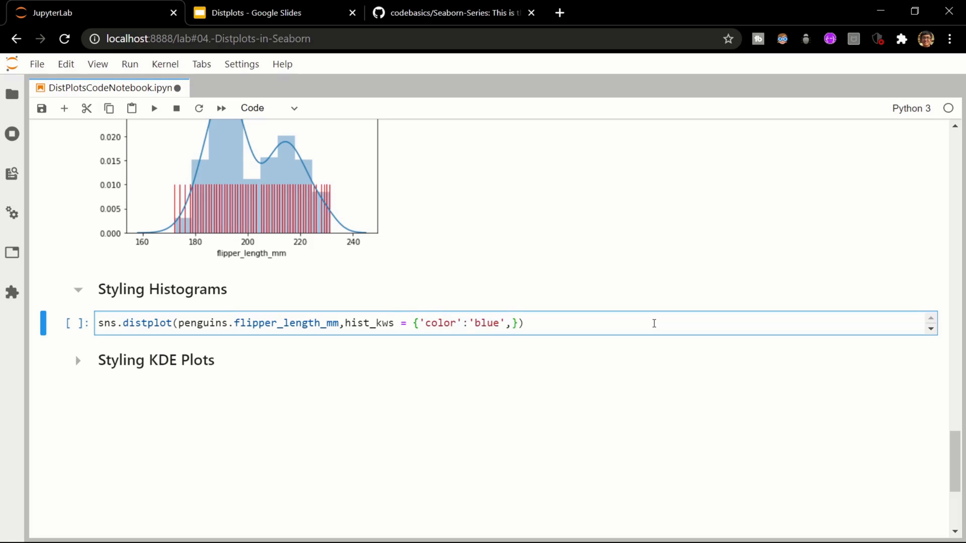
text('')
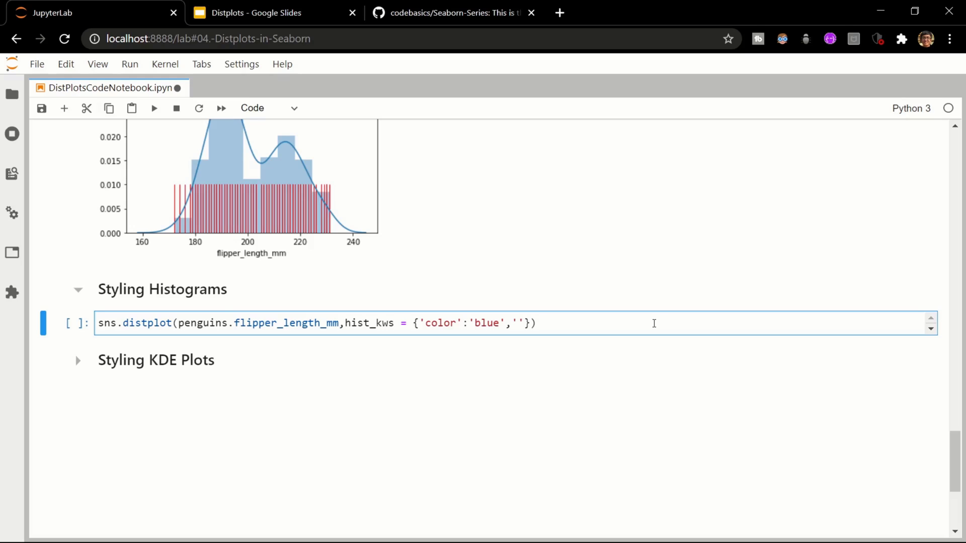
text(al)
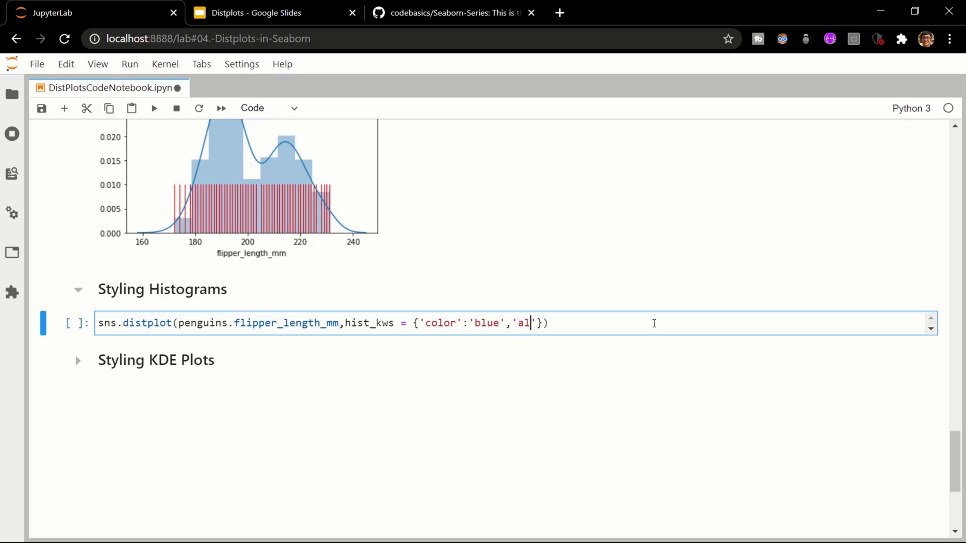
text(pha':)
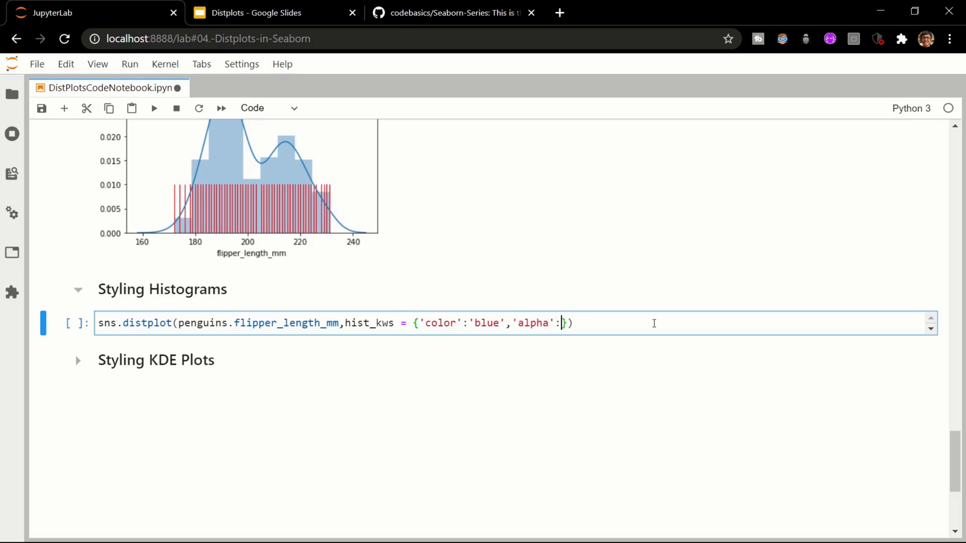
text(0.3})
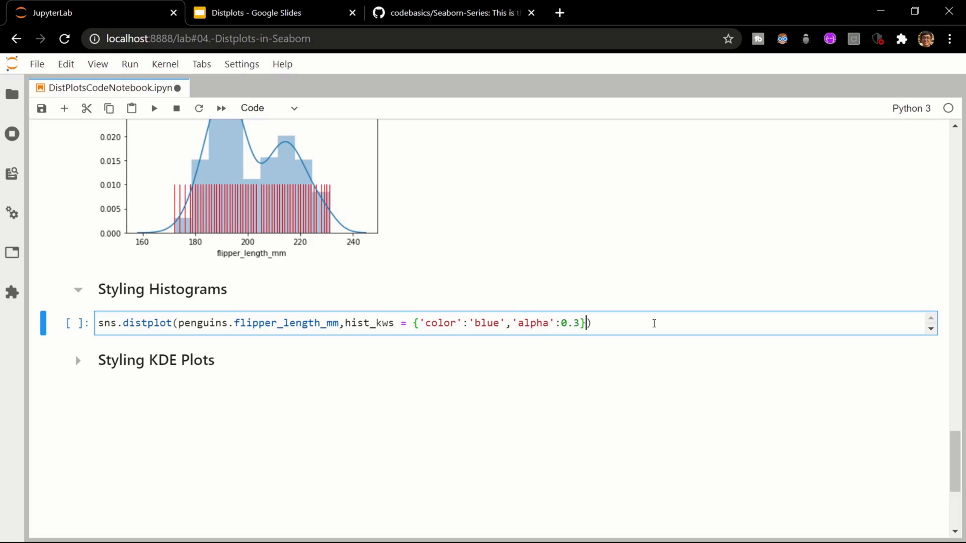
- Add 'histtype':'step' and kde = False, then run to show the step-outline histogram
text(,'')
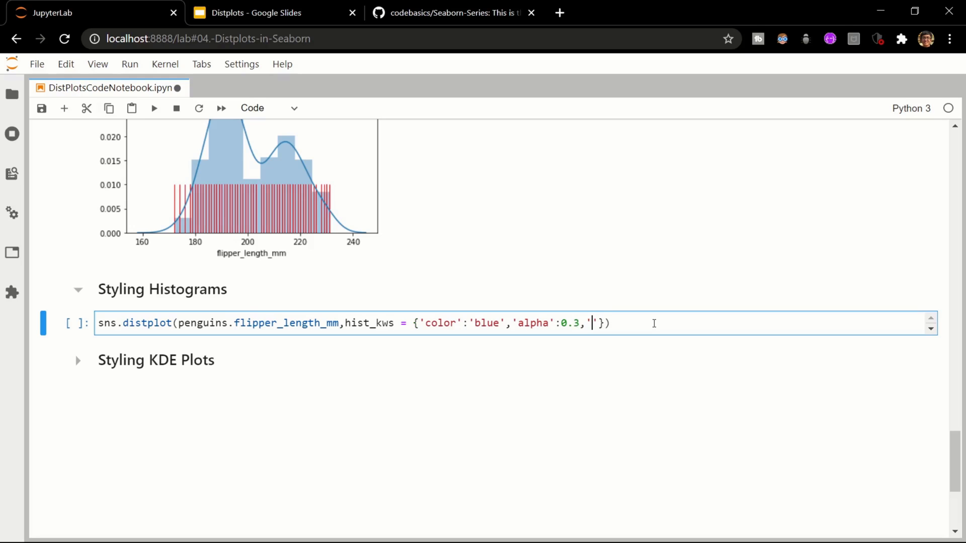
text(his)
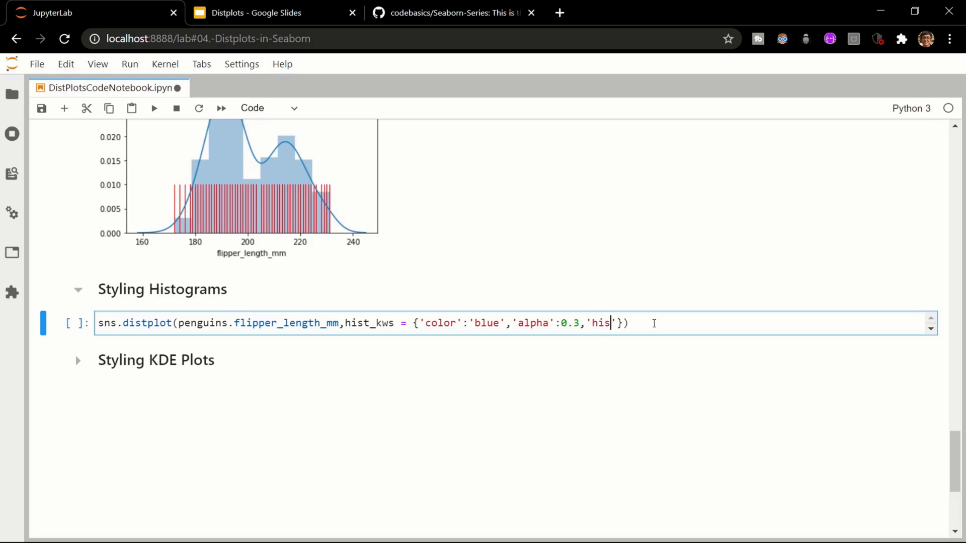
text(type)
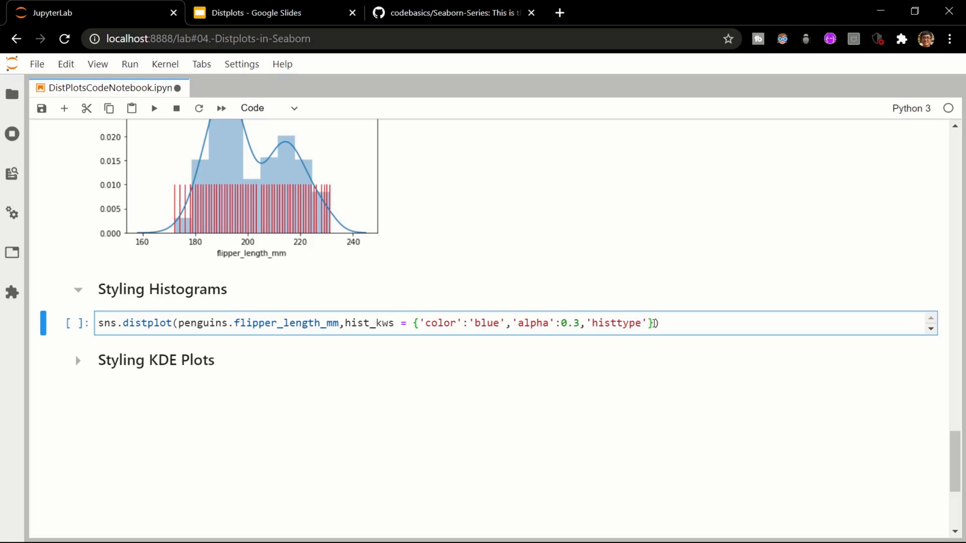
text(:'')
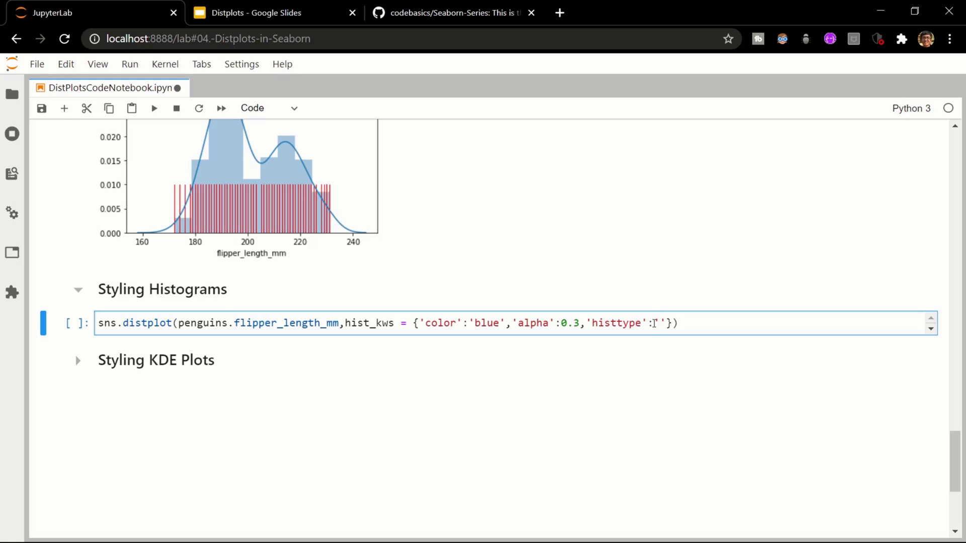
text(step)
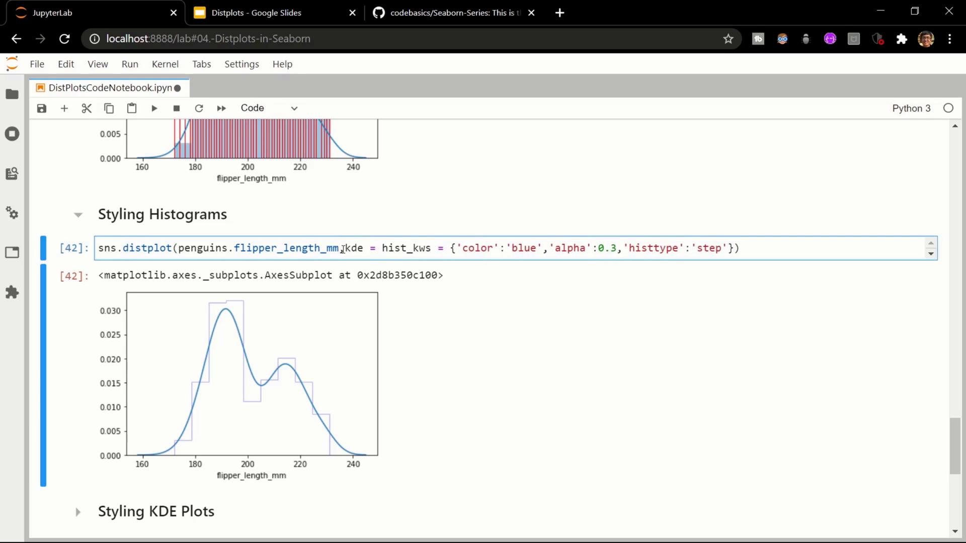
text(F)
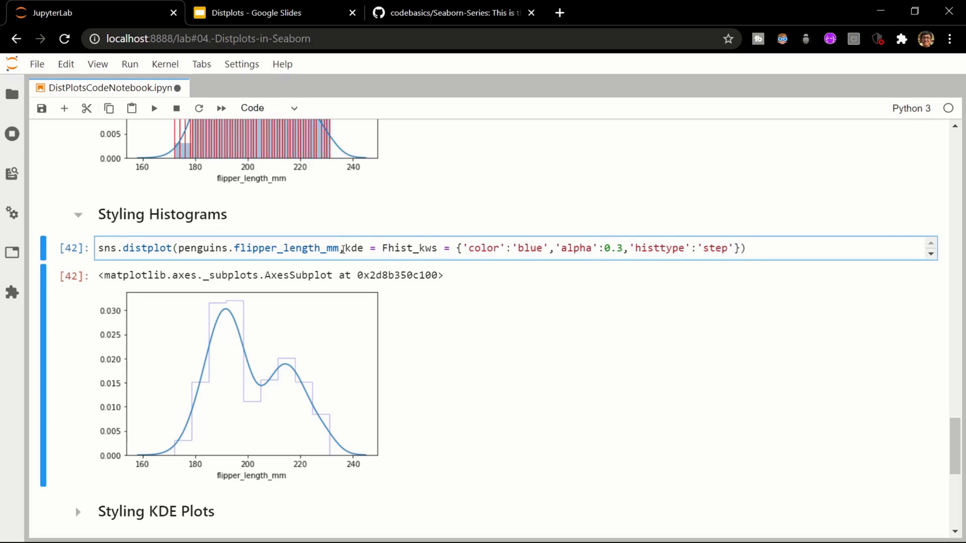
text(False)
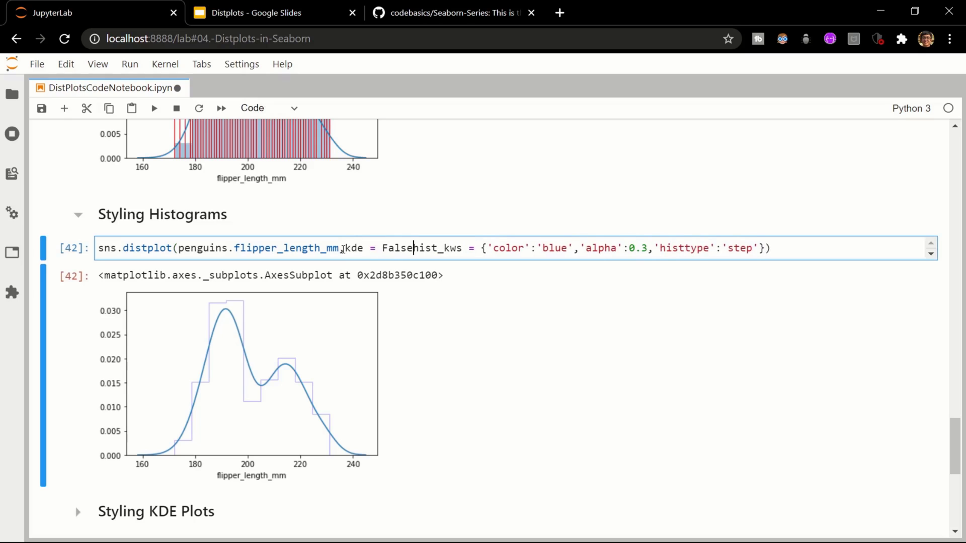
text(,)
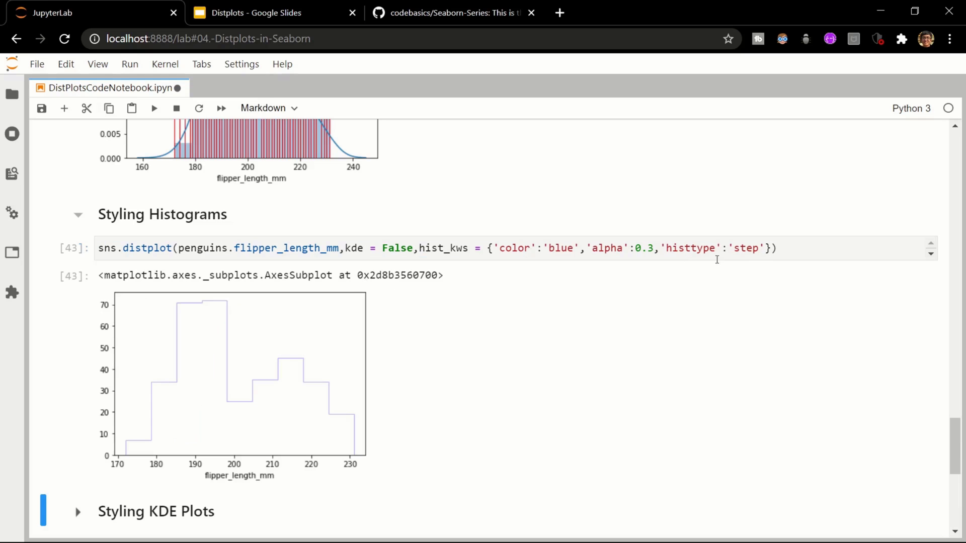
mouse_move(773, 268)
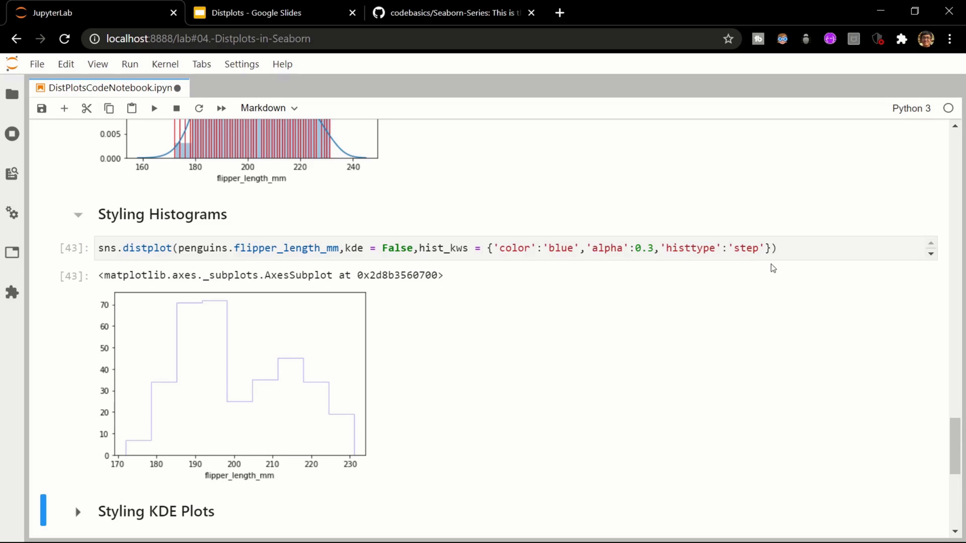
scroll(down, 3)
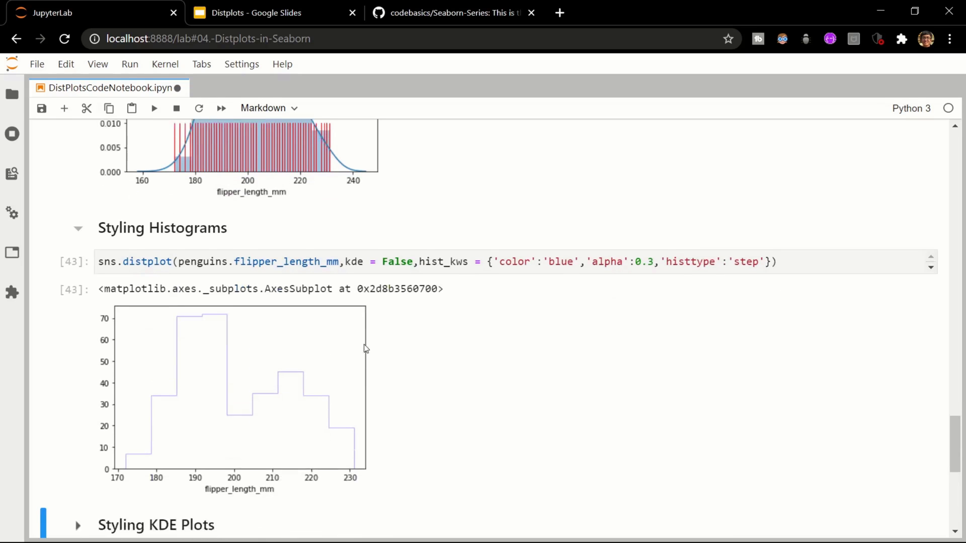
scroll(down, 3)
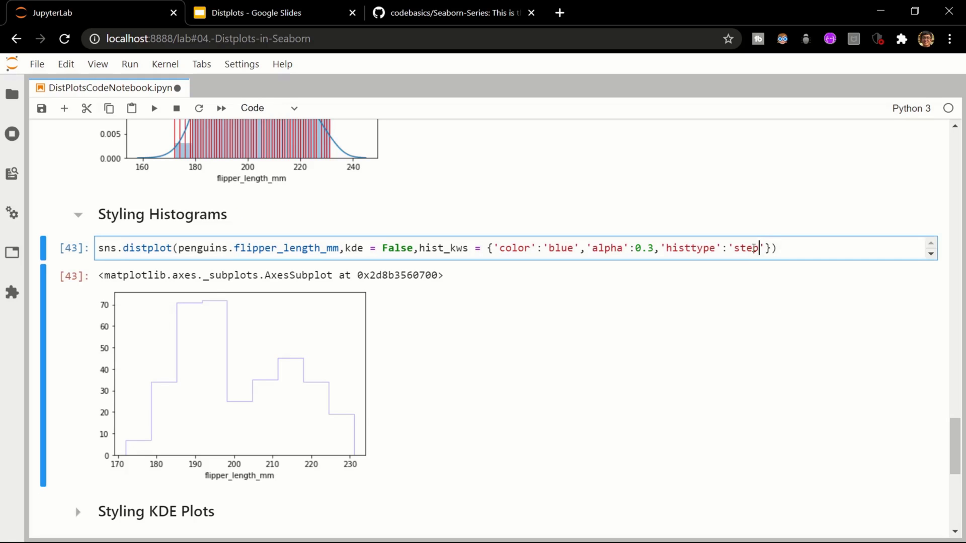
- Change histtype to 'stepfilled' with alpha 0.2 and rerun the histogram
text(filled)
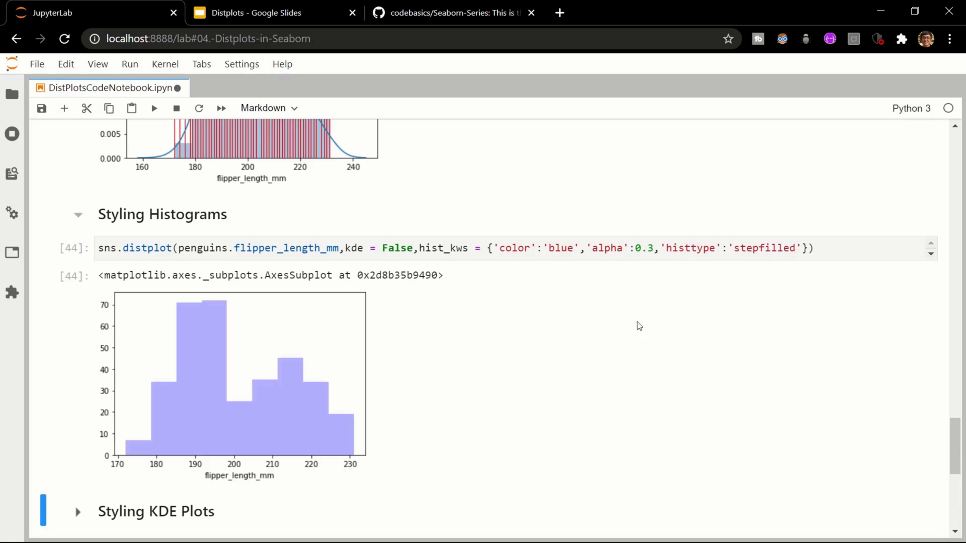
mouse_move(575, 278)
text(2)
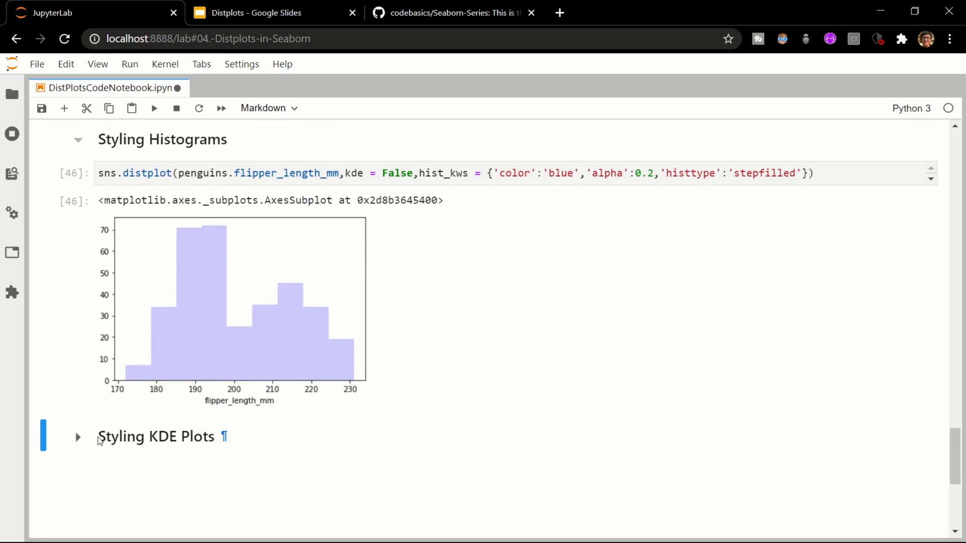
click(78, 435)
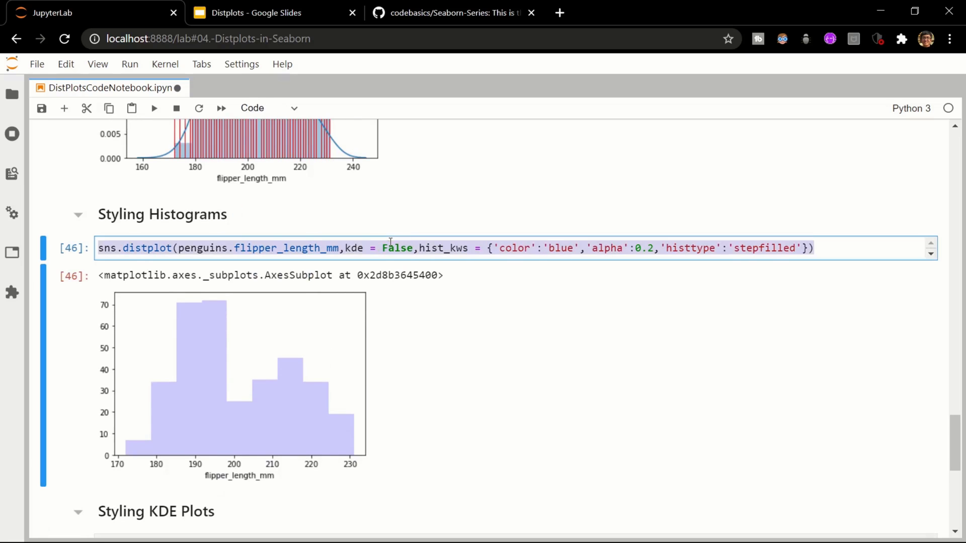
- Reuse the histogram code with hist = False and begin a kde_kws dictionary
scroll(down, 3)
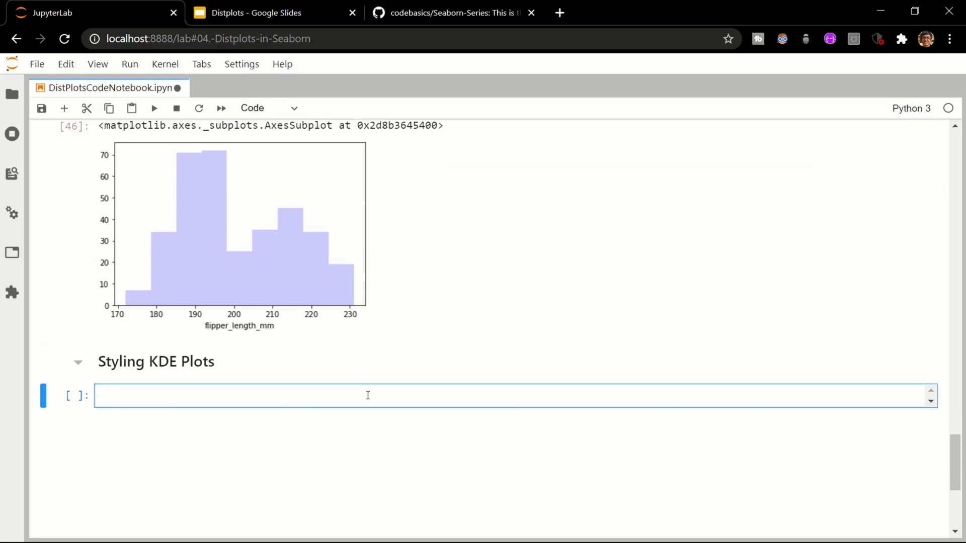
text(sns.distplot(penguins.flipper_length_mm,kde = False,hist_kws = {'color':'blue','alpha':0.2,'histtype':'stepfilled'}))
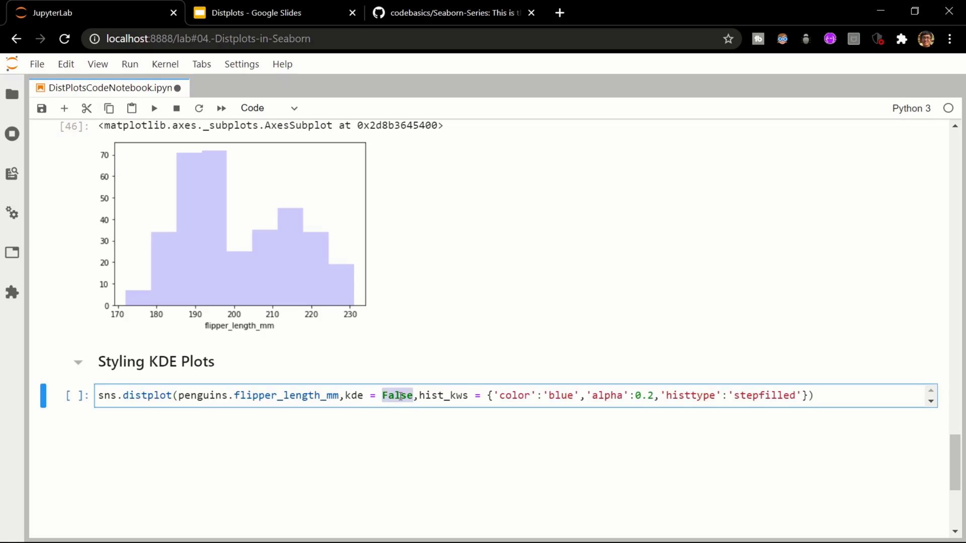
text(True)
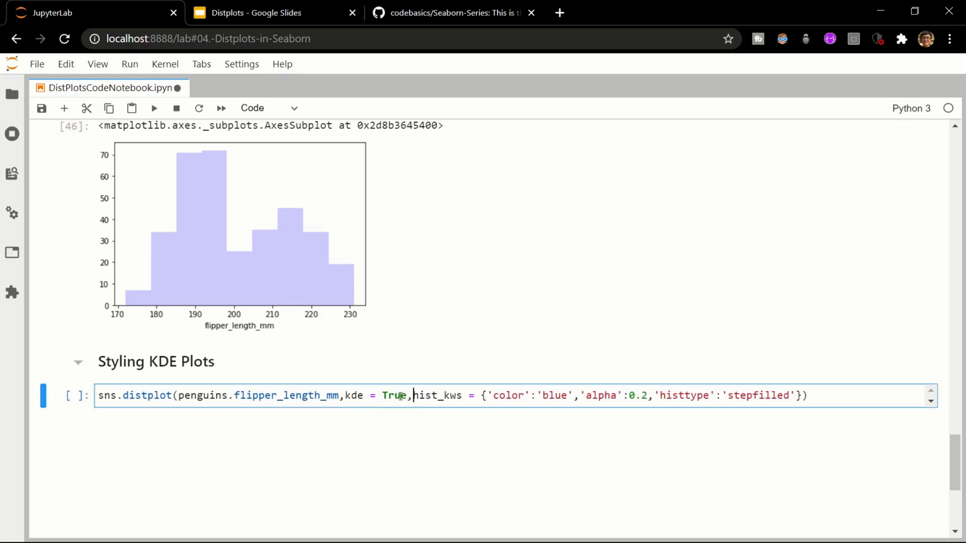
drag(412, 396, 660, 395)
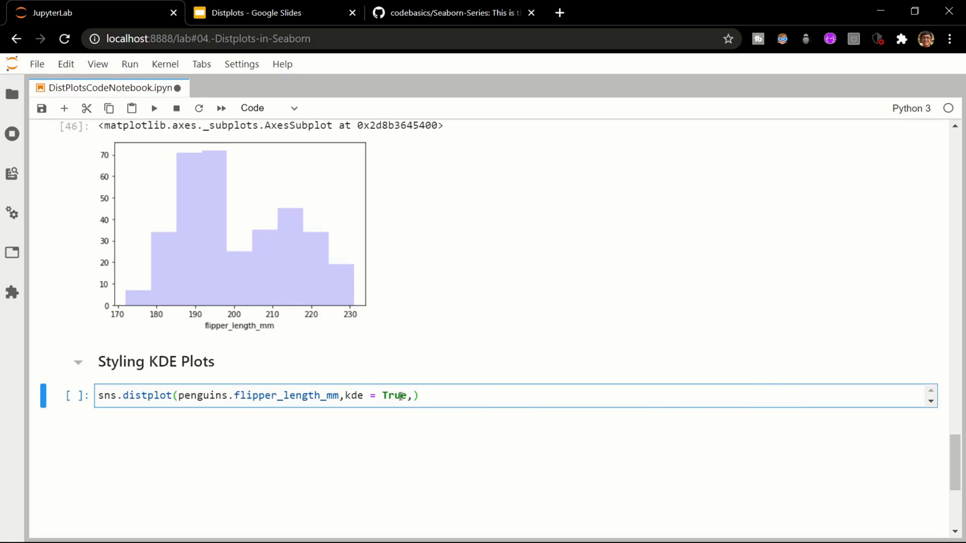
text(hist)
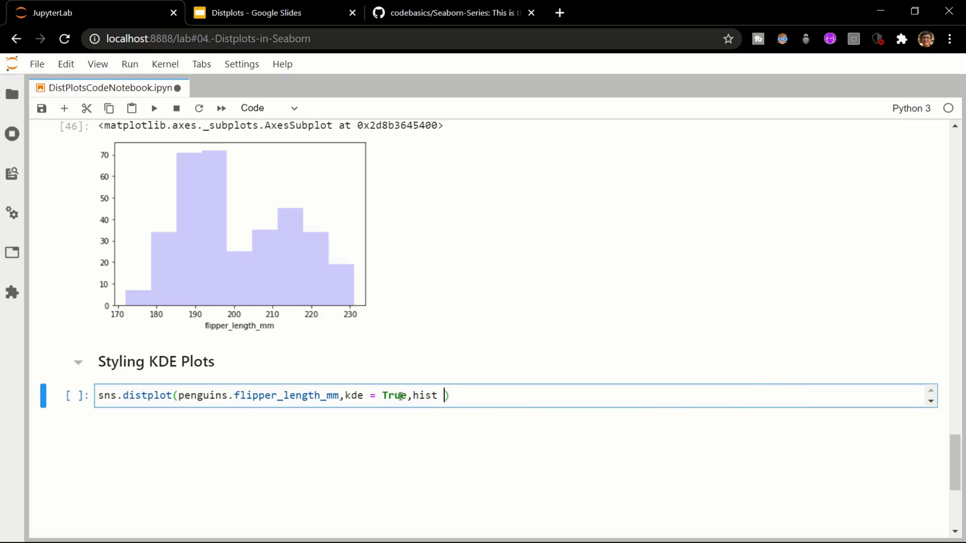
text(= False)
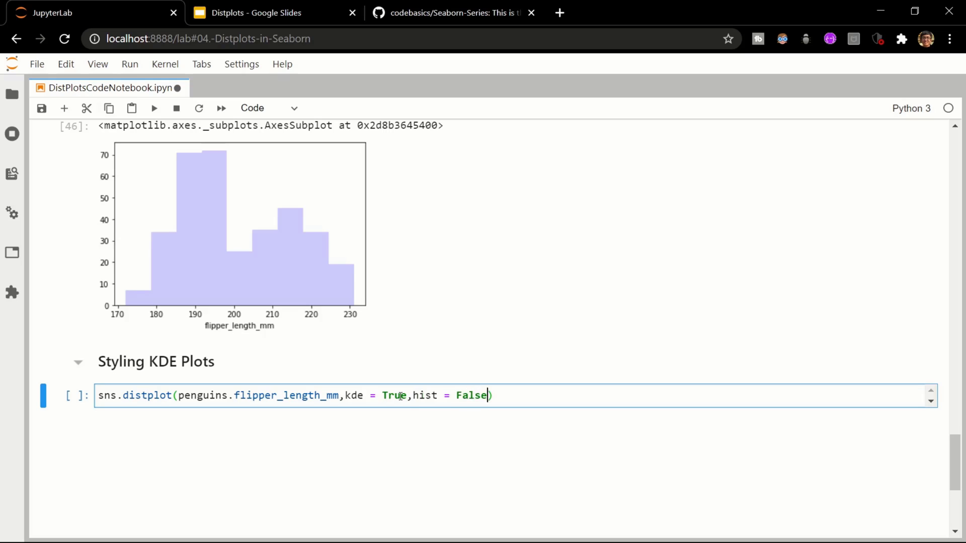
text(,)
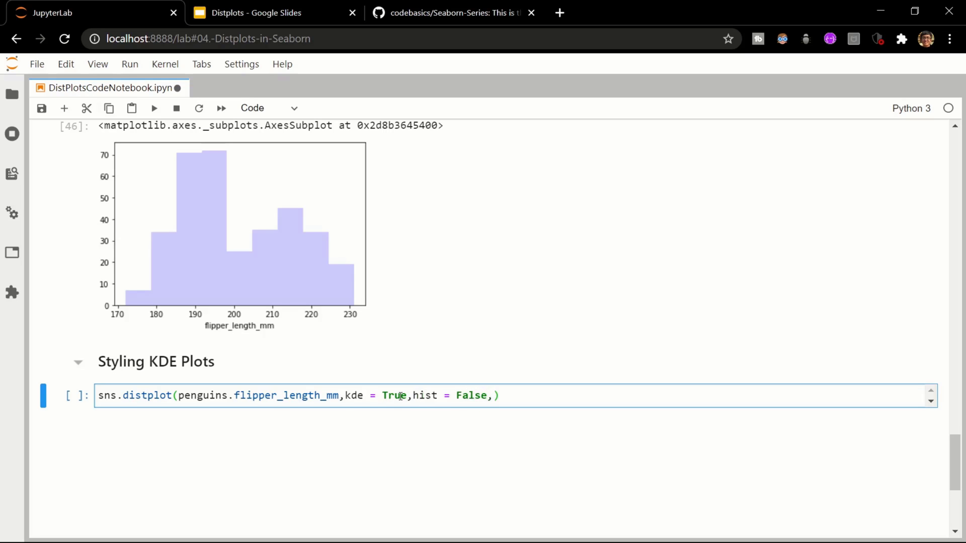
text(k)
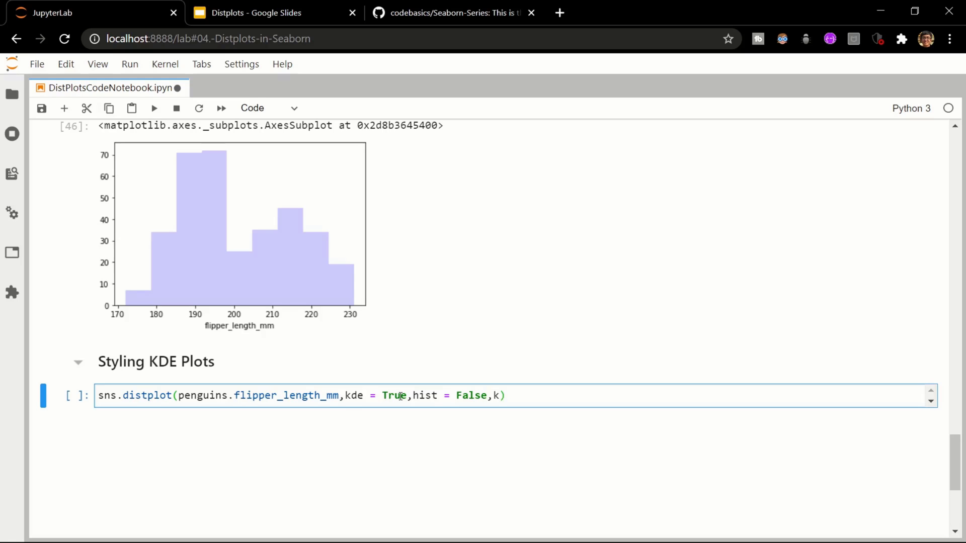
text(de)
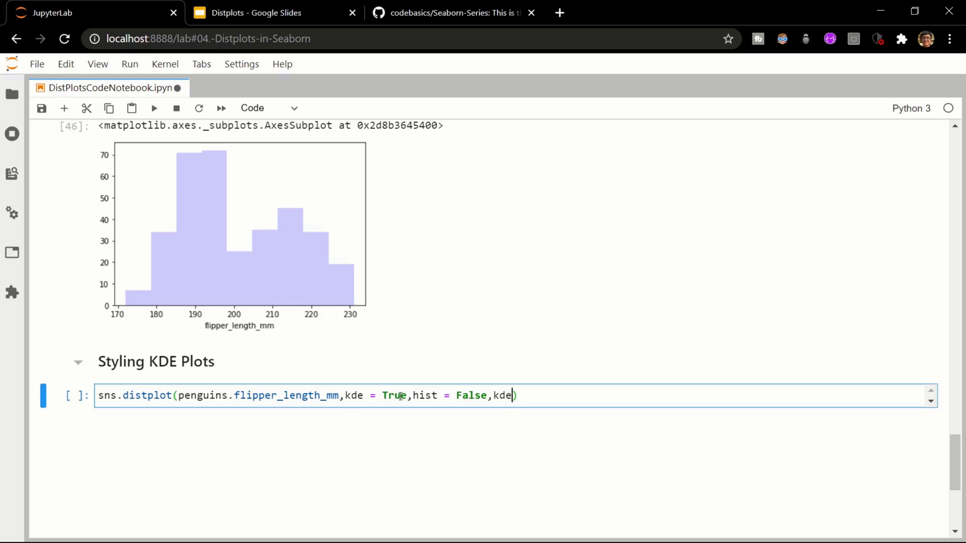
text(_kws = {)
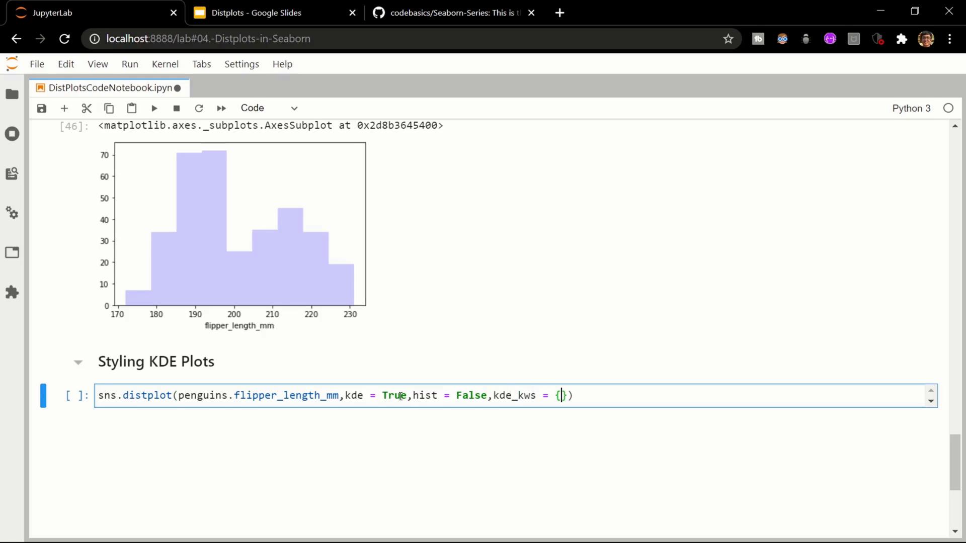
- Fill kde_kws with 'color':'red', 'lw':2.5, 'alpha':0.4 and run the KDE-only plot
text(colo')
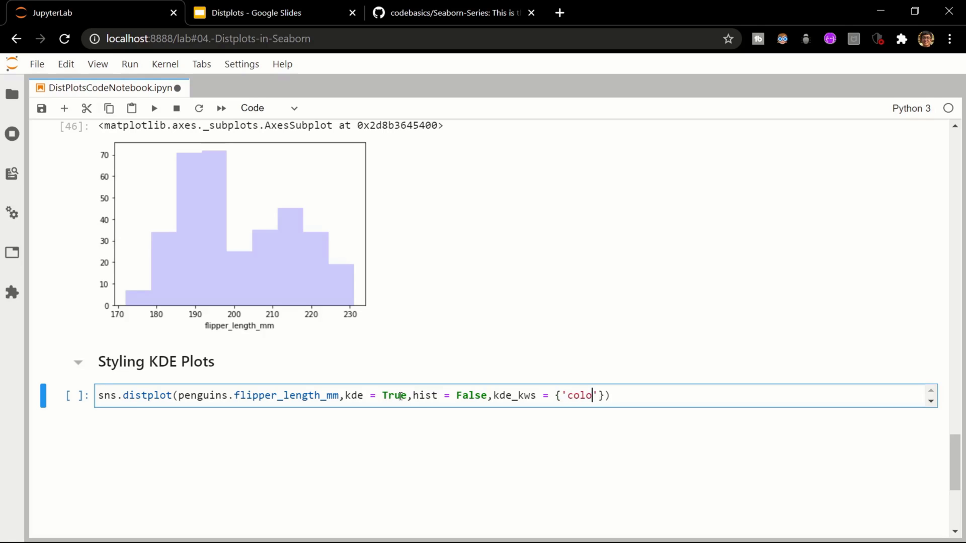
text(r':')
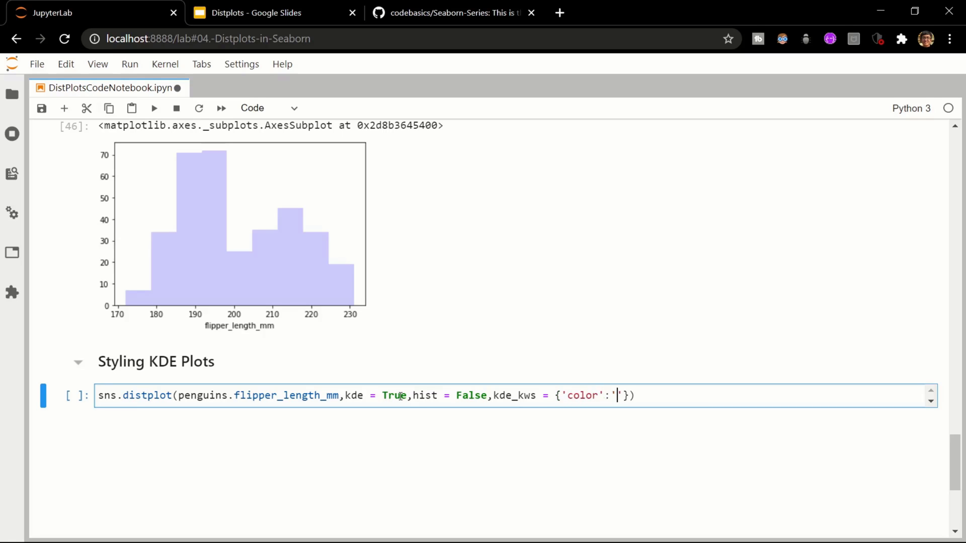
text(red)
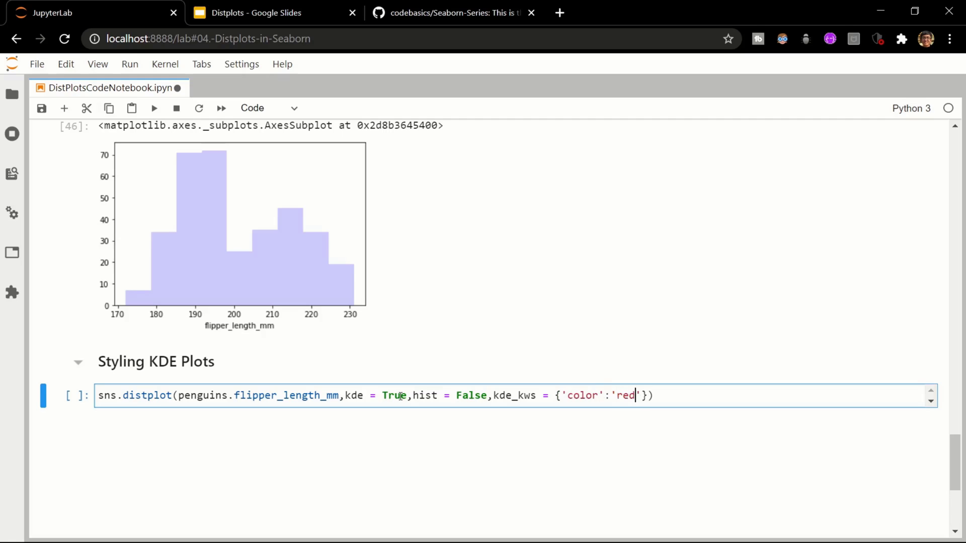
text(,)
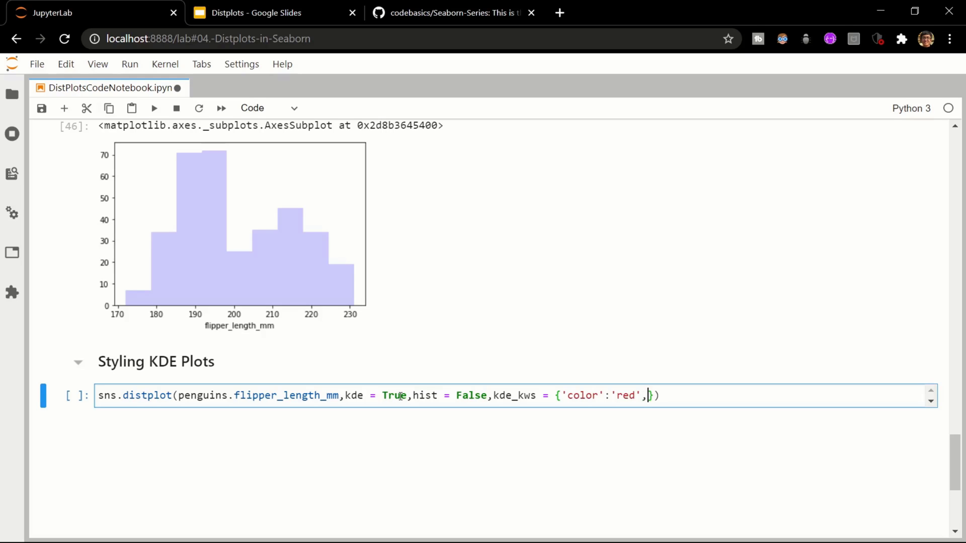
text('lw')
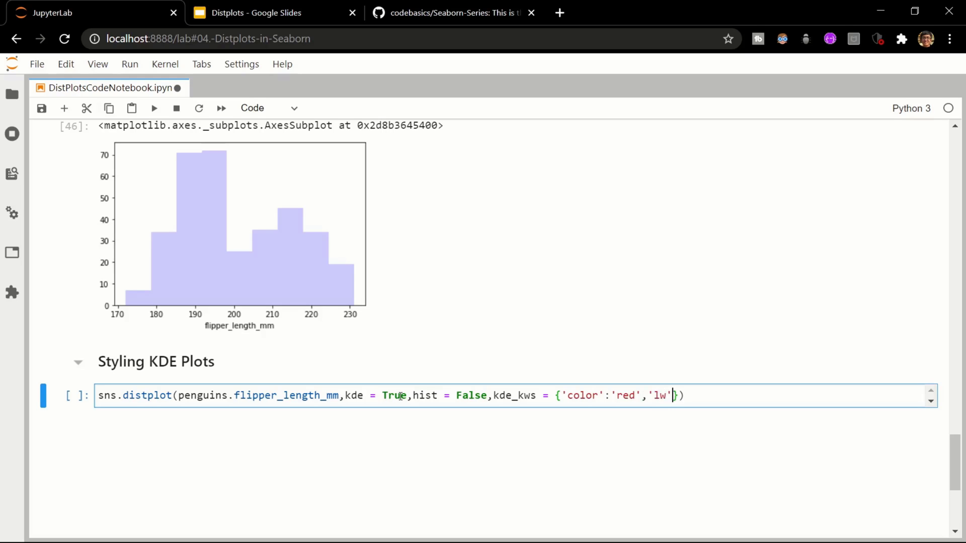
text(:0)
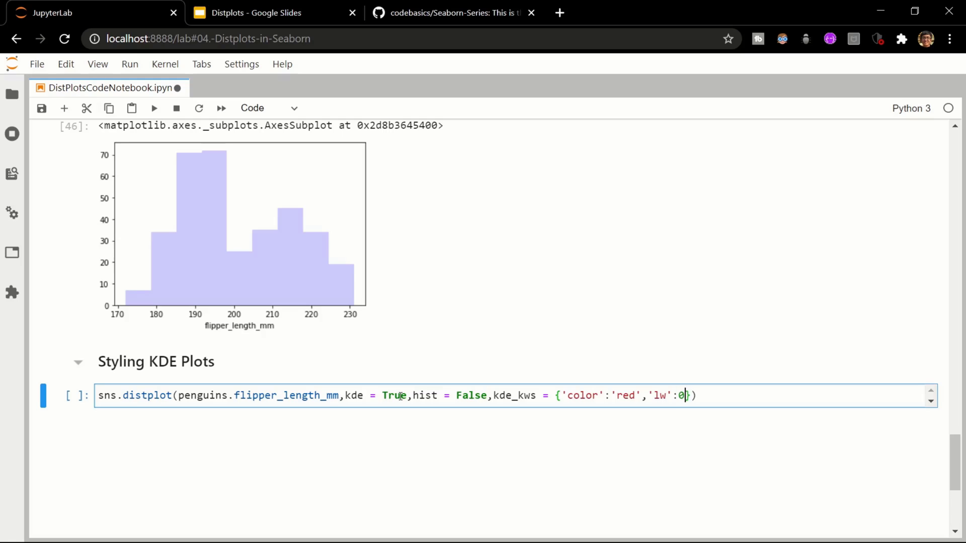
key(Backspace)
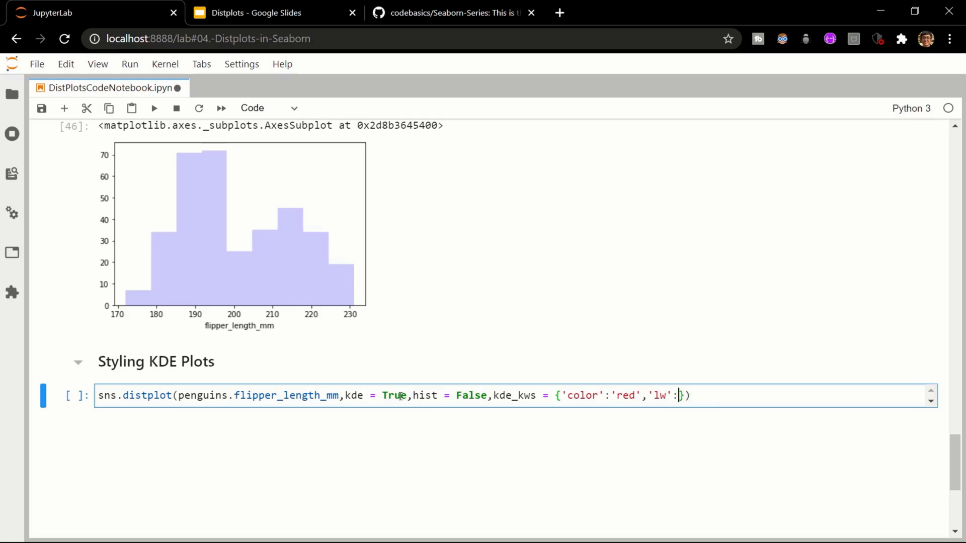
text(2.)
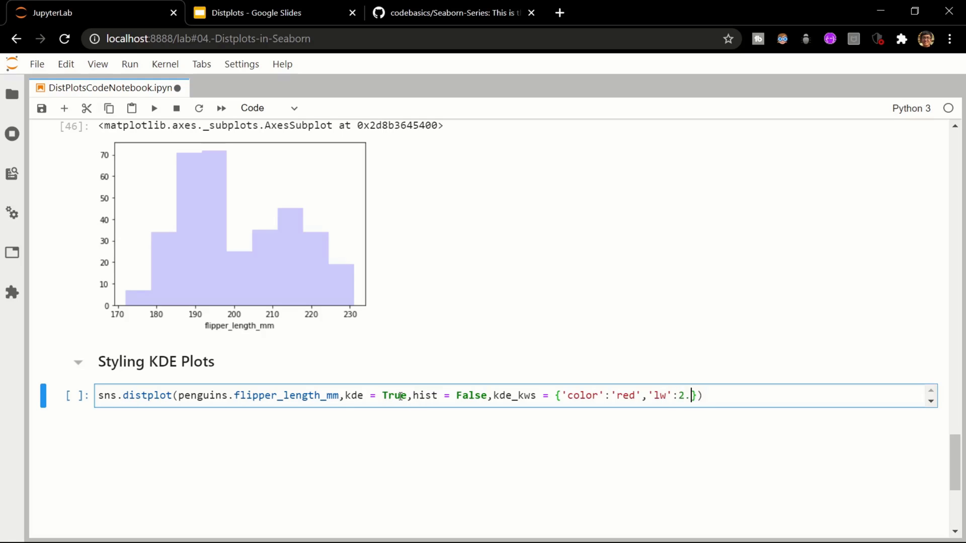
text(5})
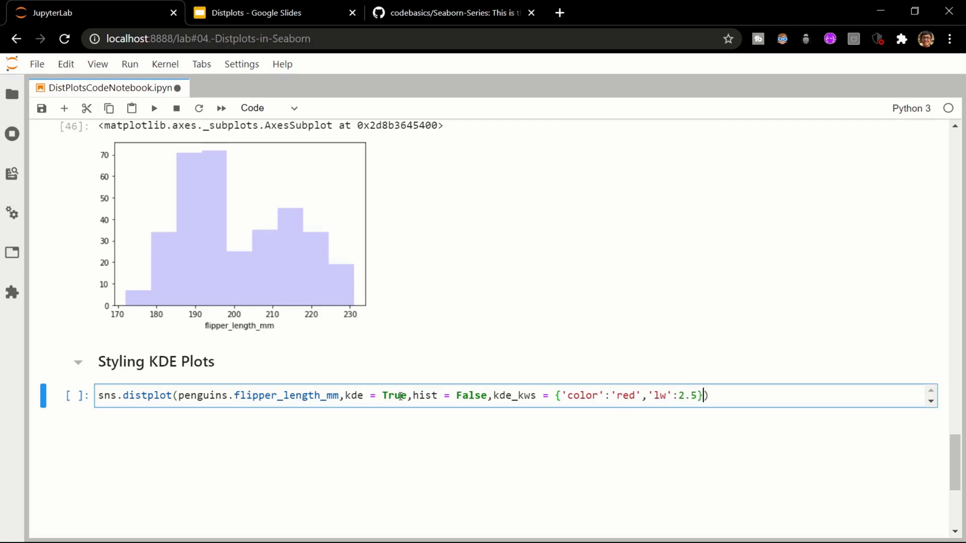
text(,)
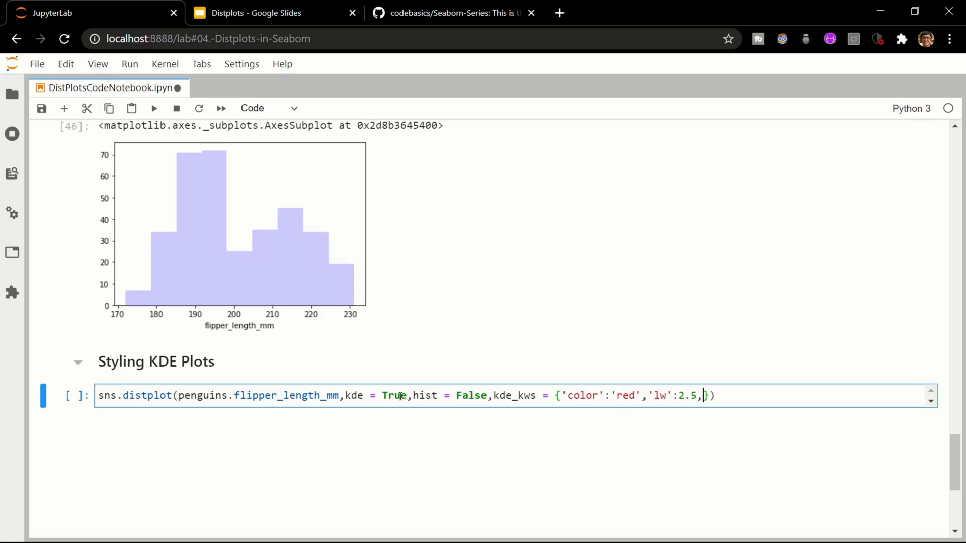
text('alpha':)
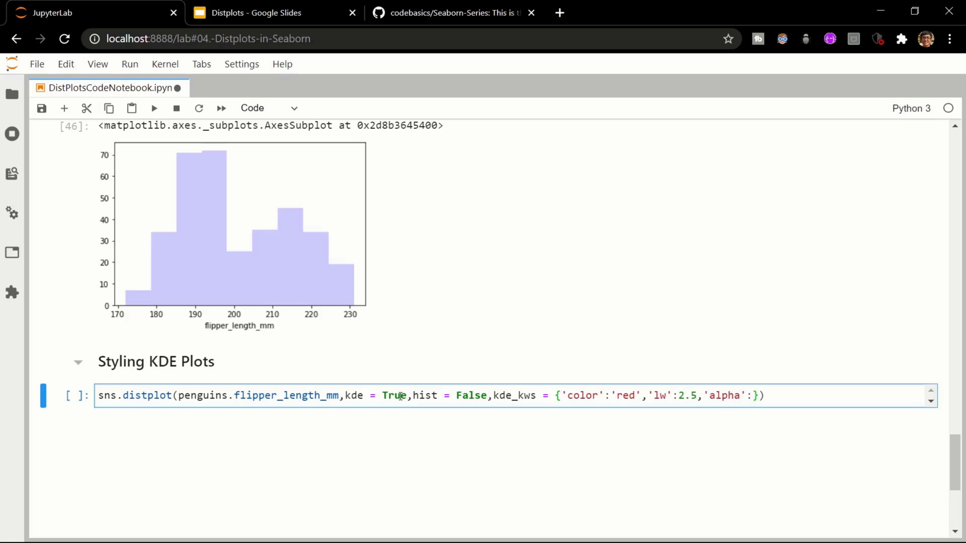
text(0.4)
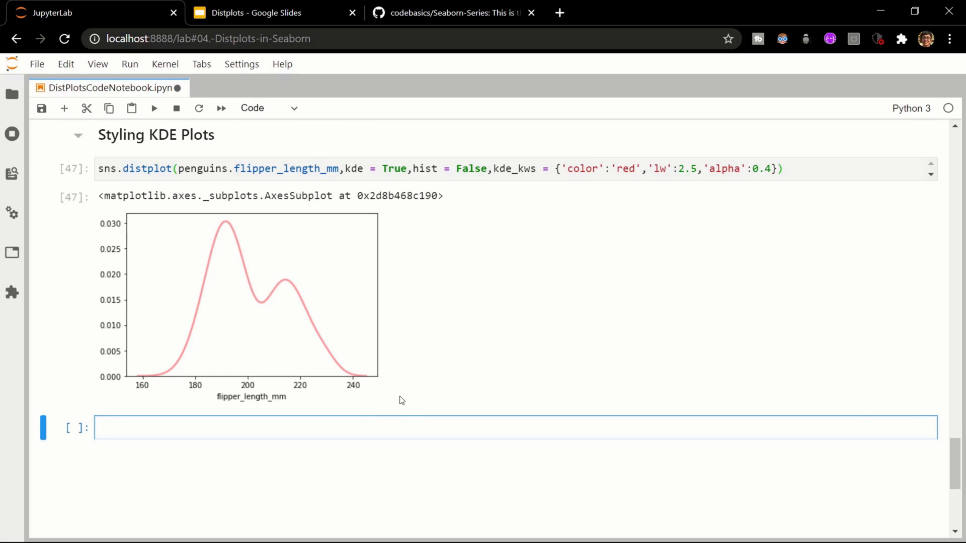
- Change the KDE line width to 4.0 and alpha to 0.9, rerunning the cell
scroll(down, 3)
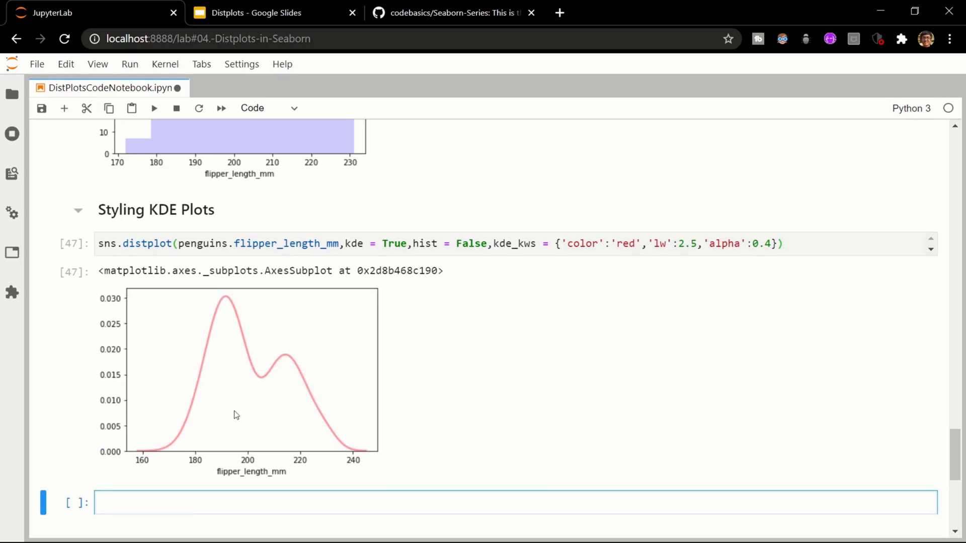
mouse_move(290, 295)
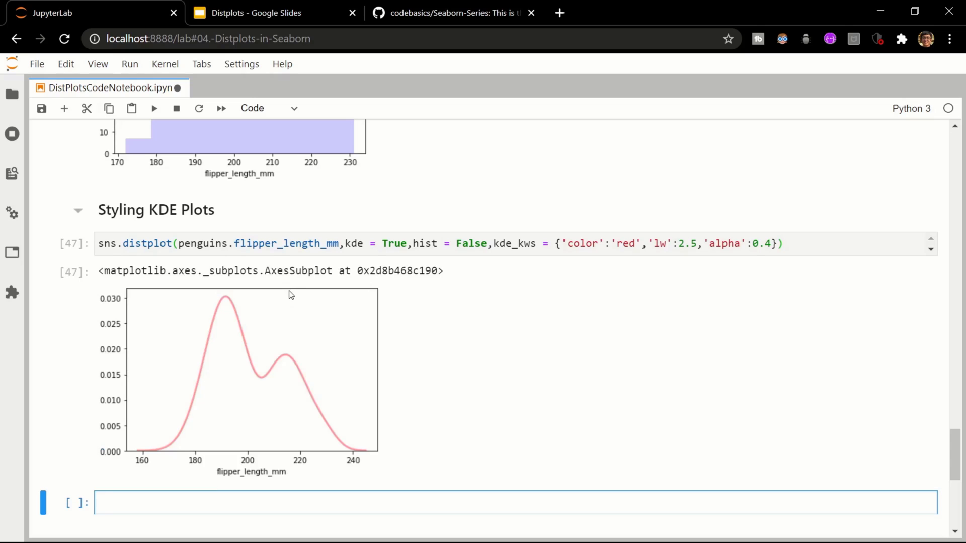
mouse_move(698, 232)
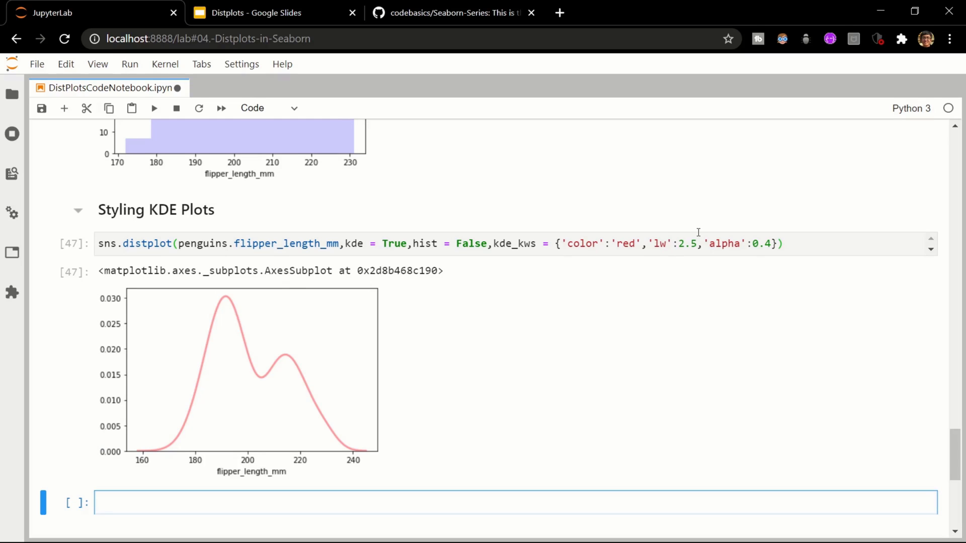
double_click(682, 243)
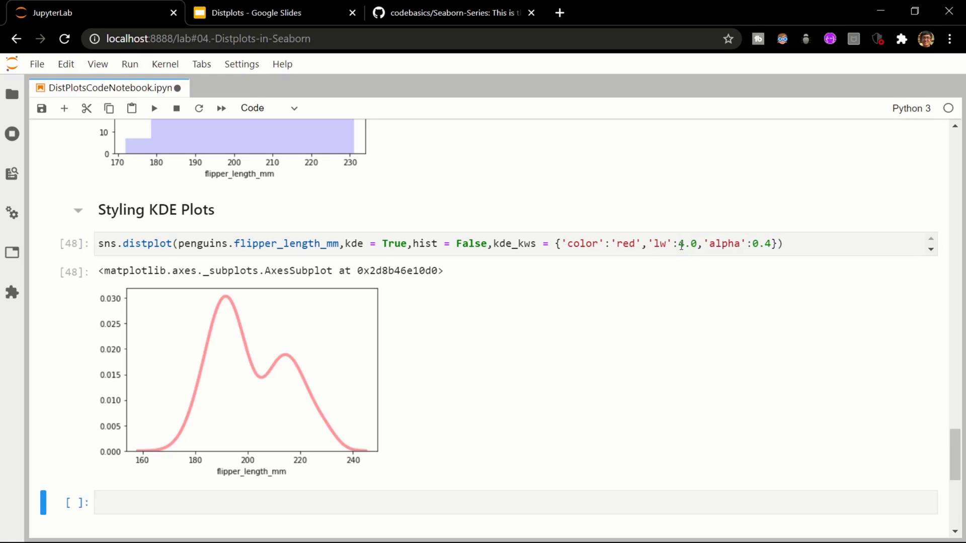
mouse_move(239, 331)
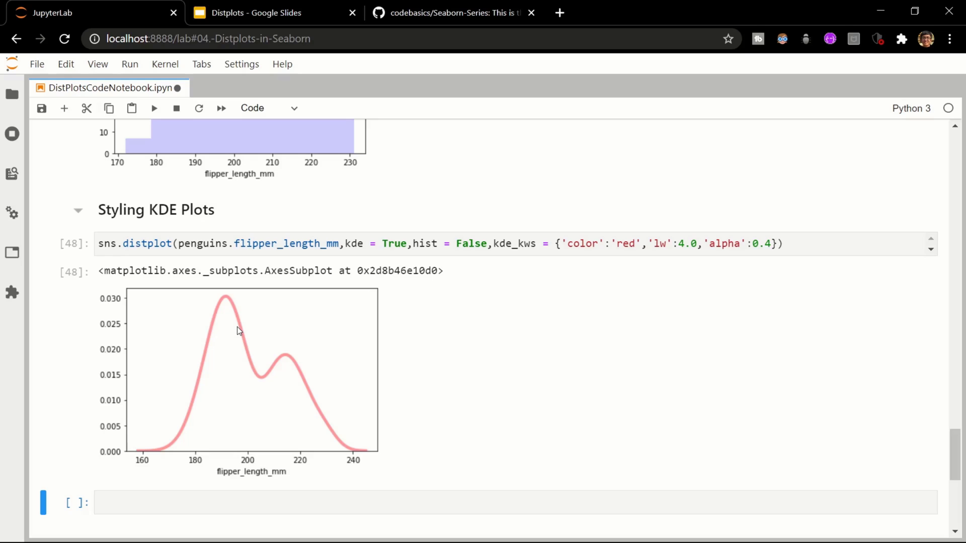
mouse_move(236, 328)
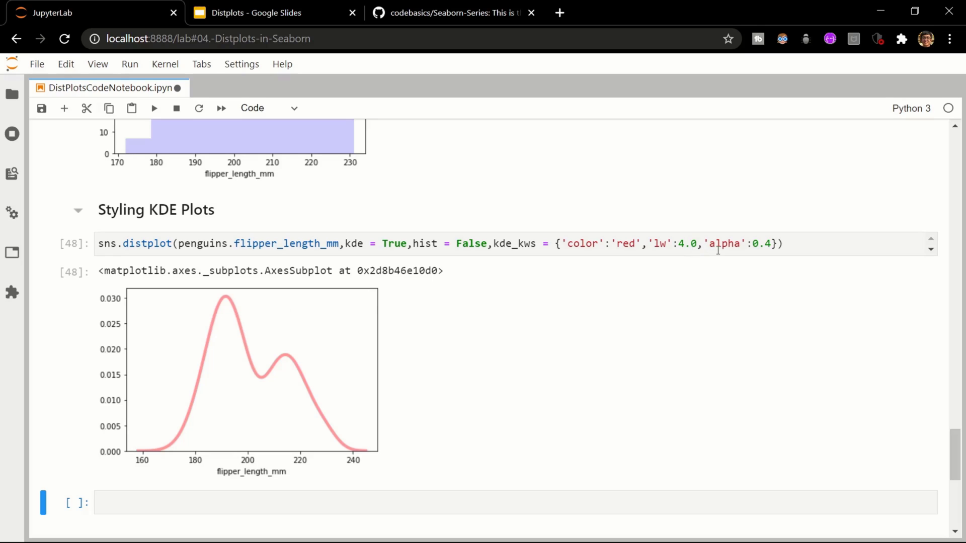
click(770, 243)
text(9)
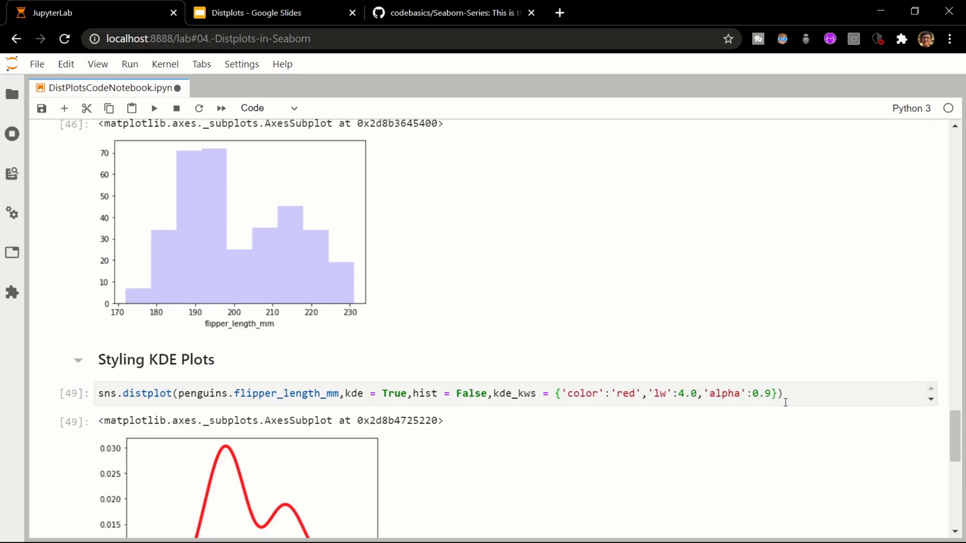
scroll(down, 3)
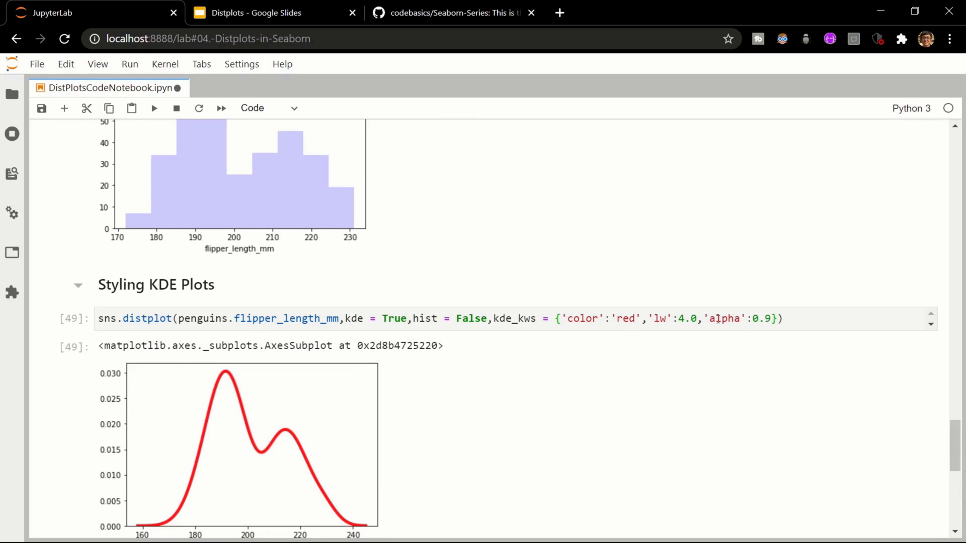
mouse_move(667, 342)
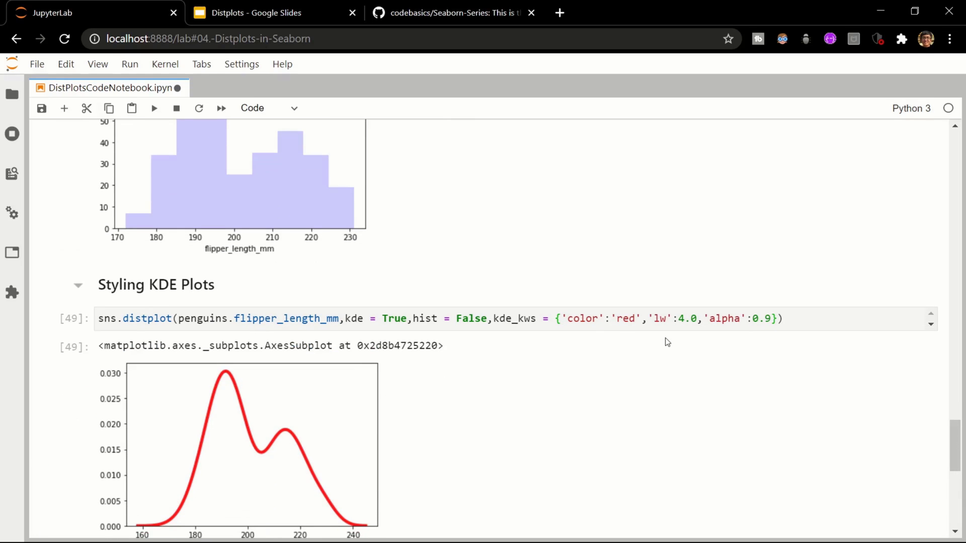